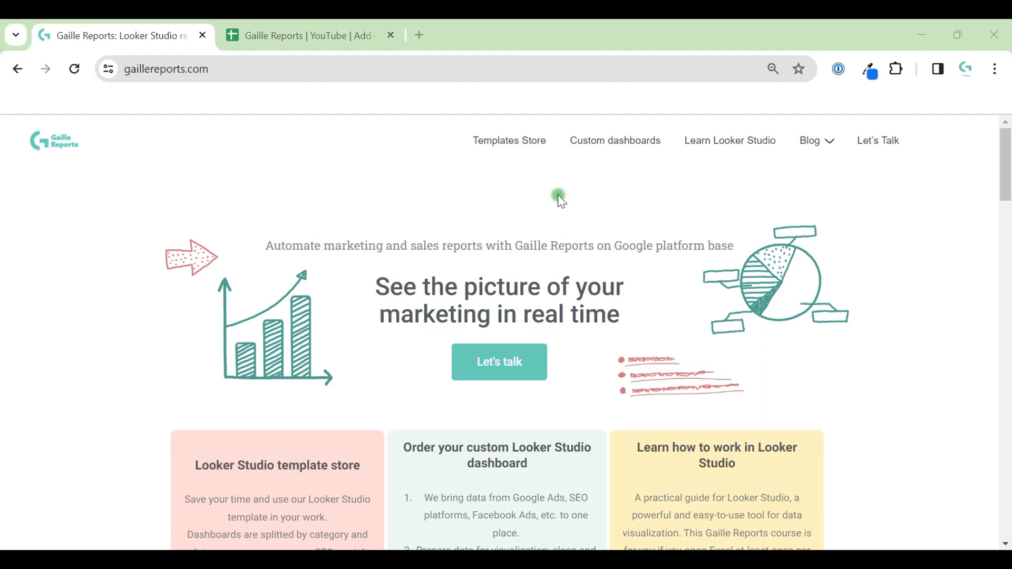
mouse_move(614, 140)
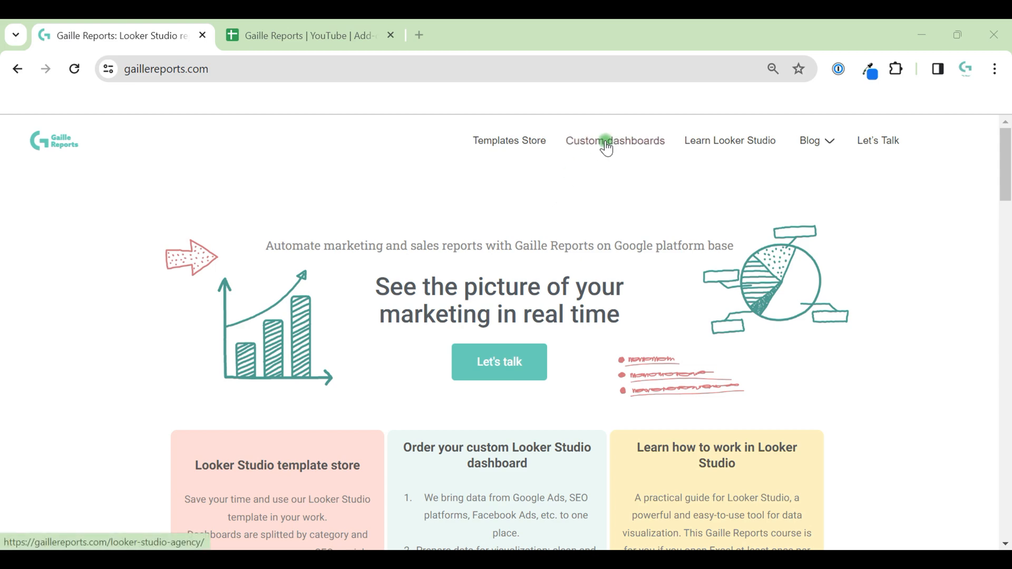
Open Gaille Reports' Custom dashboards page and browse down to its business case examples.
click(613, 141)
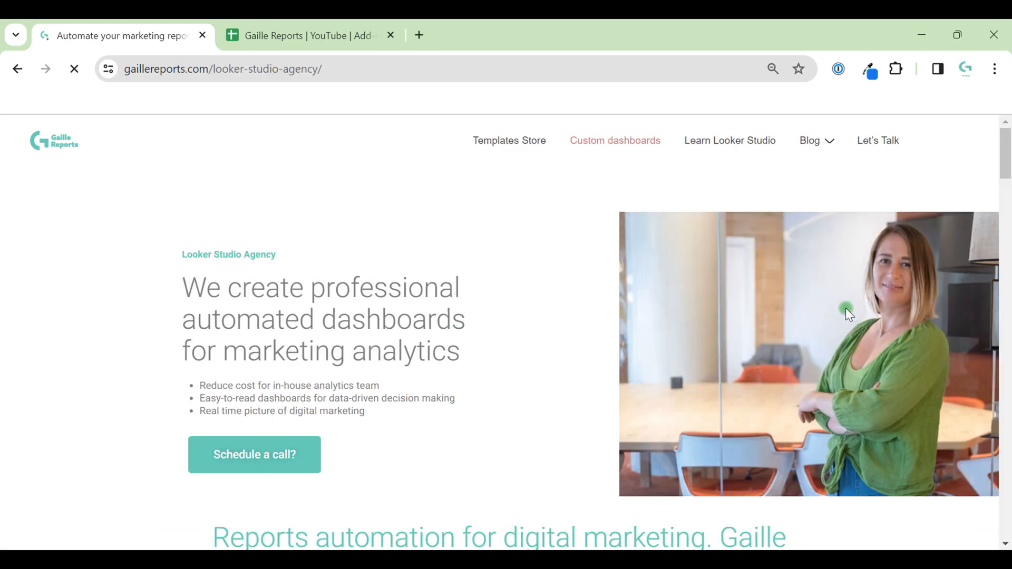
scroll(down, 3)
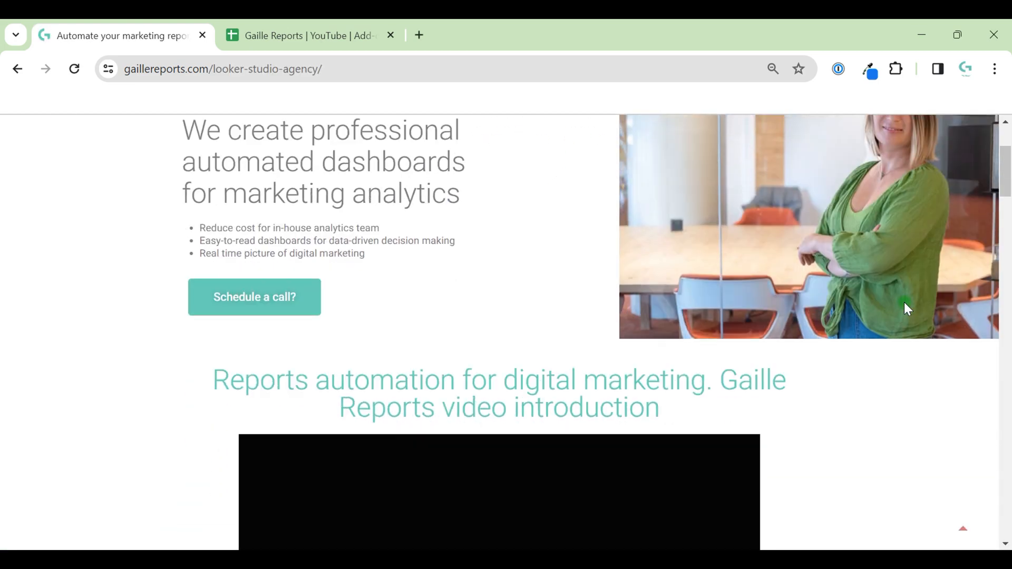
scroll(down, 3)
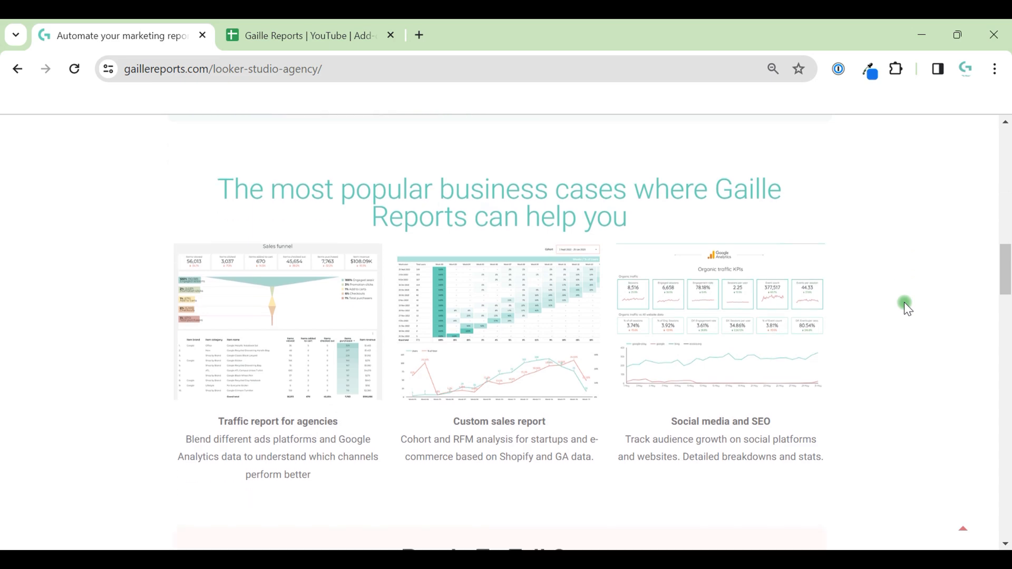
scroll(down, 3)
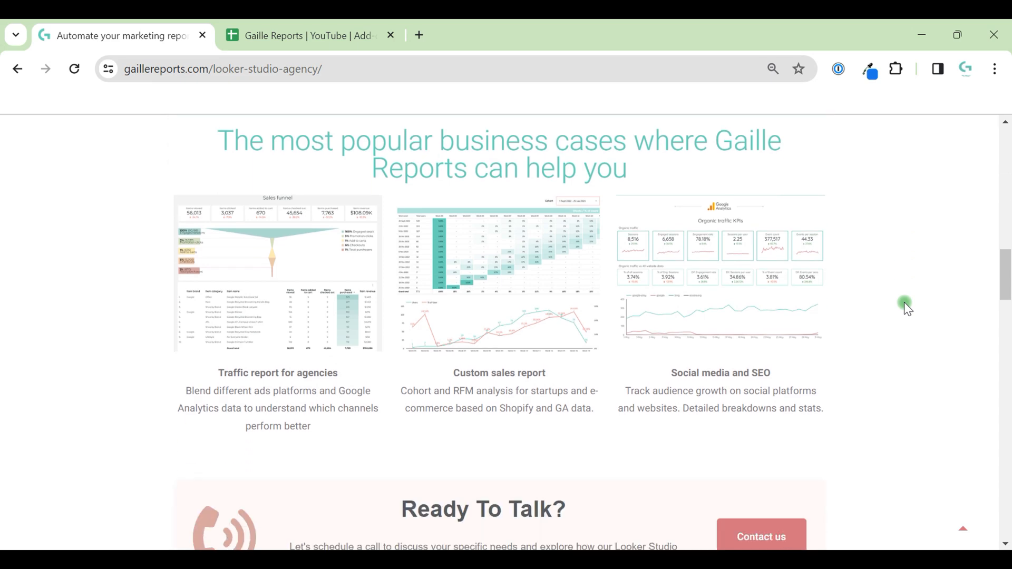
scroll(down, 3)
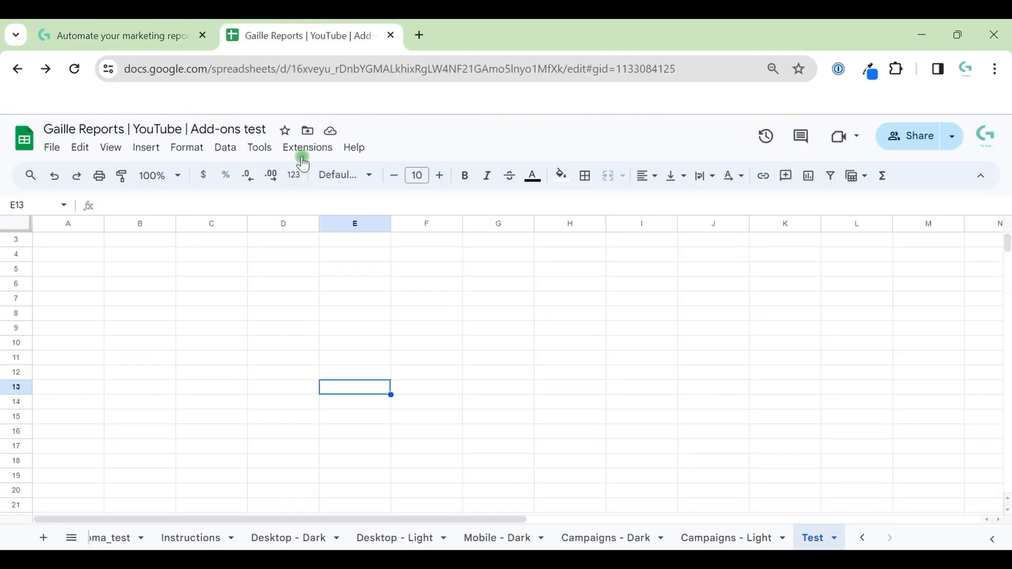
mouse_move(304, 160)
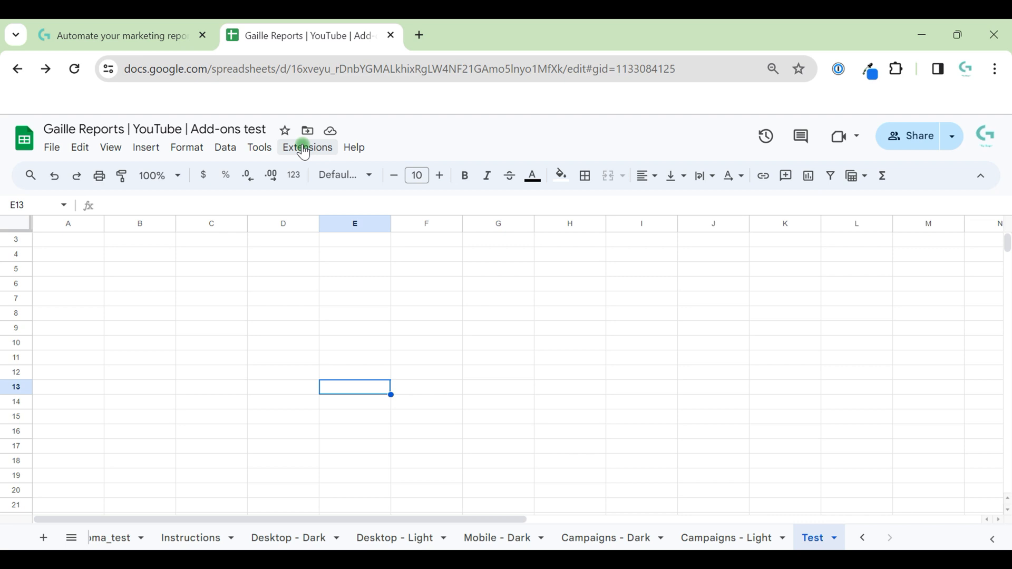
Open the Extensions menu to reach Add-ons and Get add-ons.
click(307, 147)
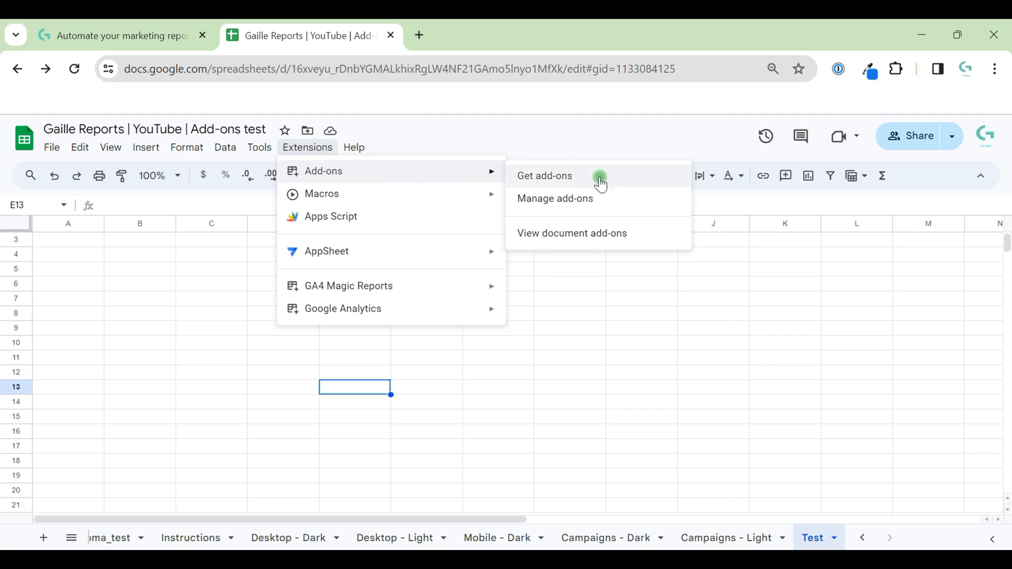
Search the Workspace Marketplace for 'supe' and open the Supermetrics add-on listing.
click(544, 176)
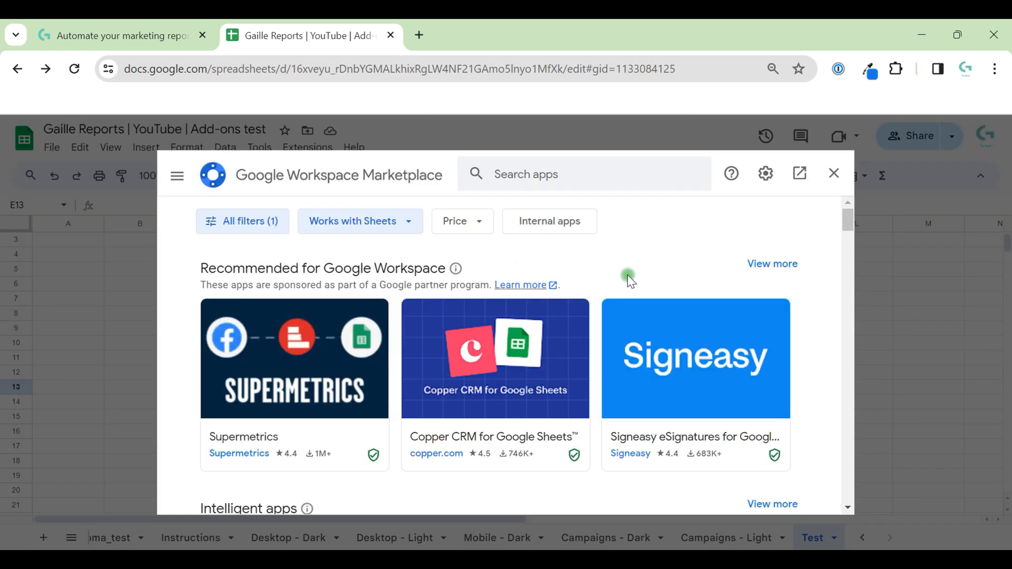
text(supe)
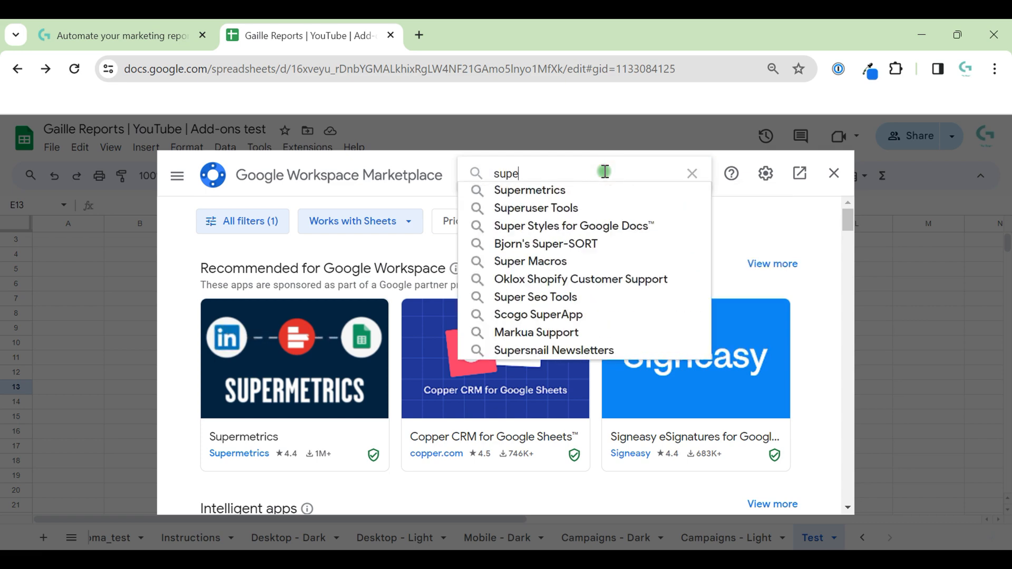
click(529, 190)
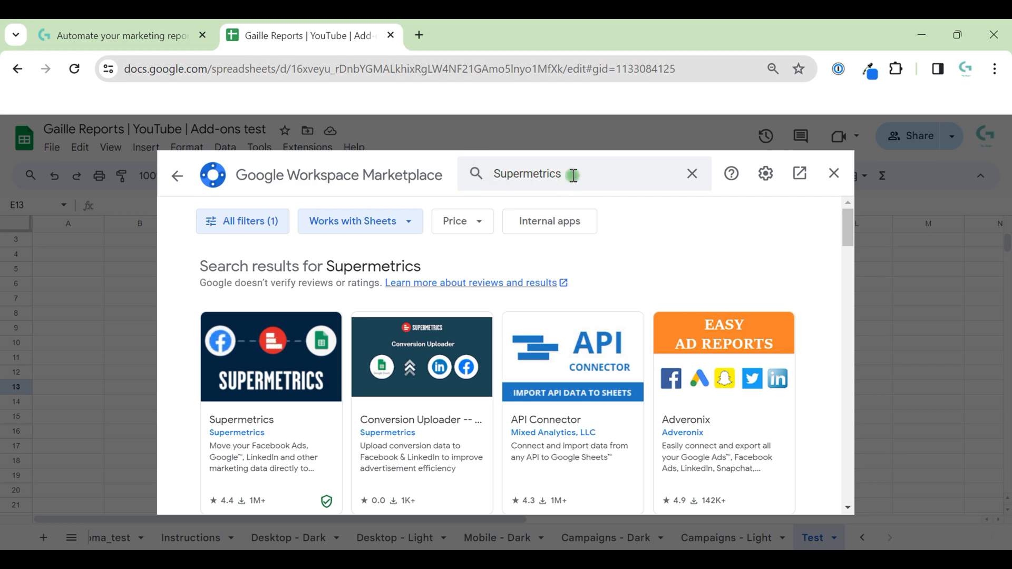
mouse_move(257, 356)
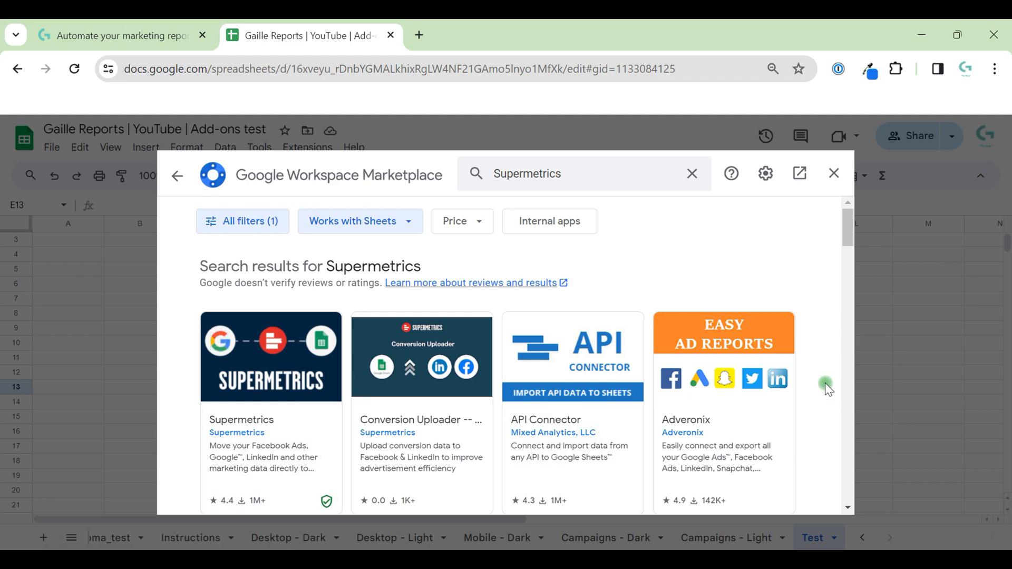
mouse_move(300, 354)
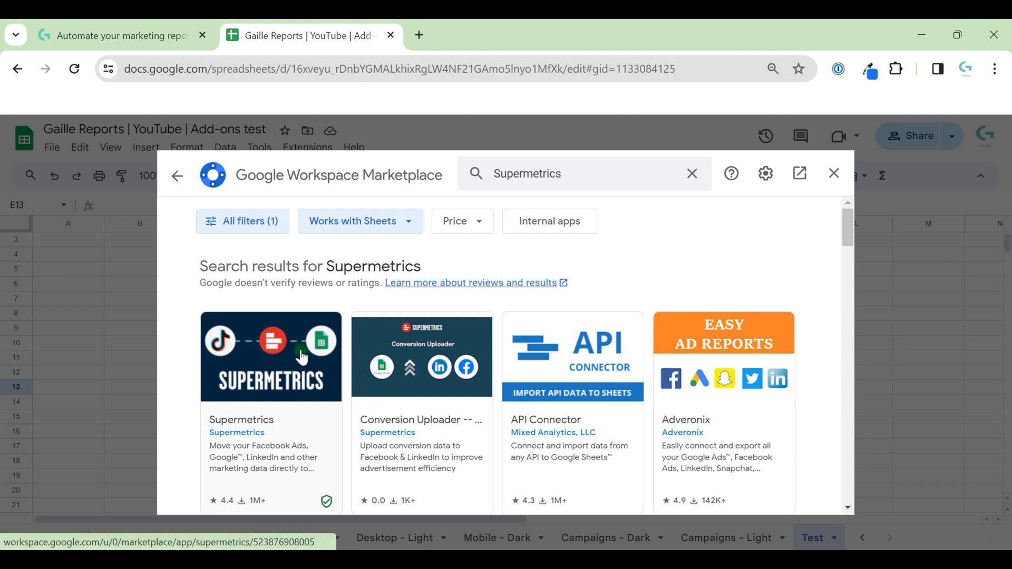
scroll(down, 3)
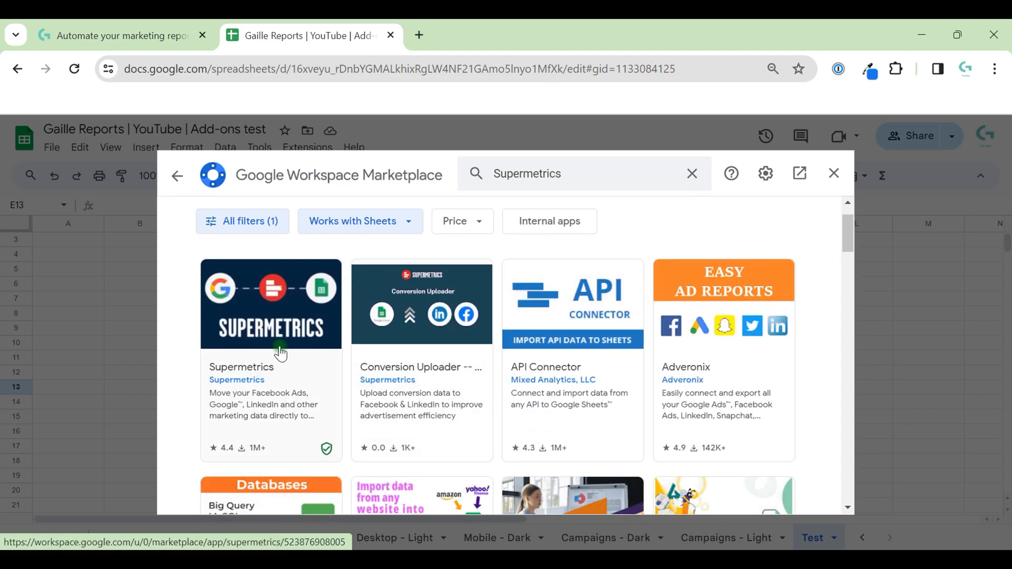
click(270, 304)
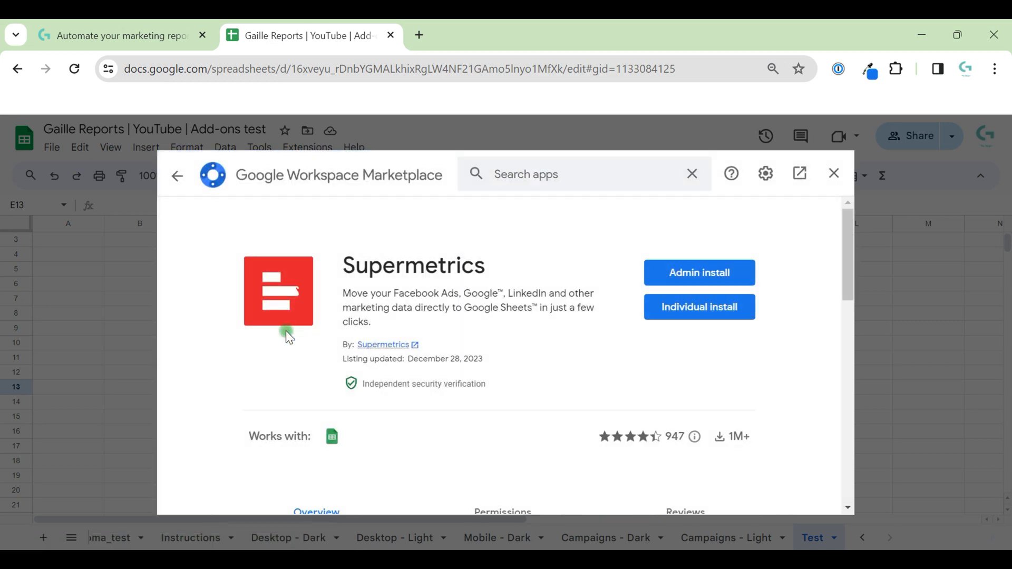
mouse_move(805, 266)
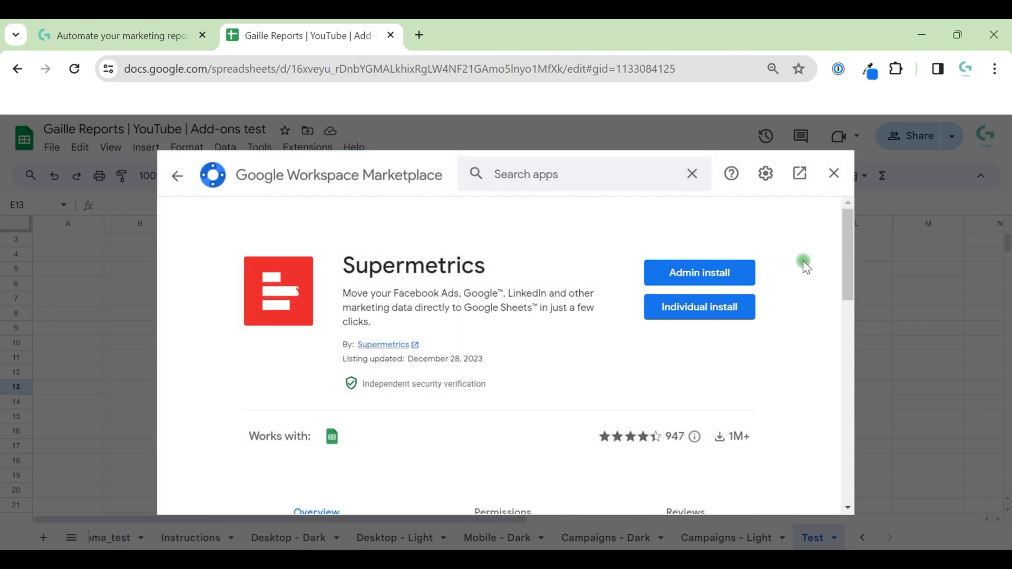
mouse_move(776, 319)
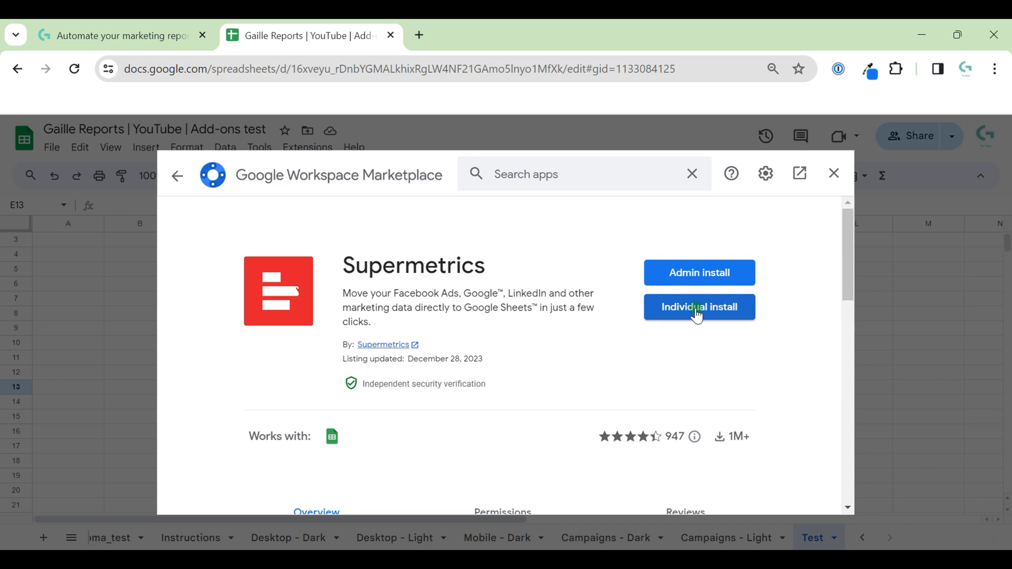
Install Supermetrics individually, choosing the existing Google account and allowing access.
click(699, 306)
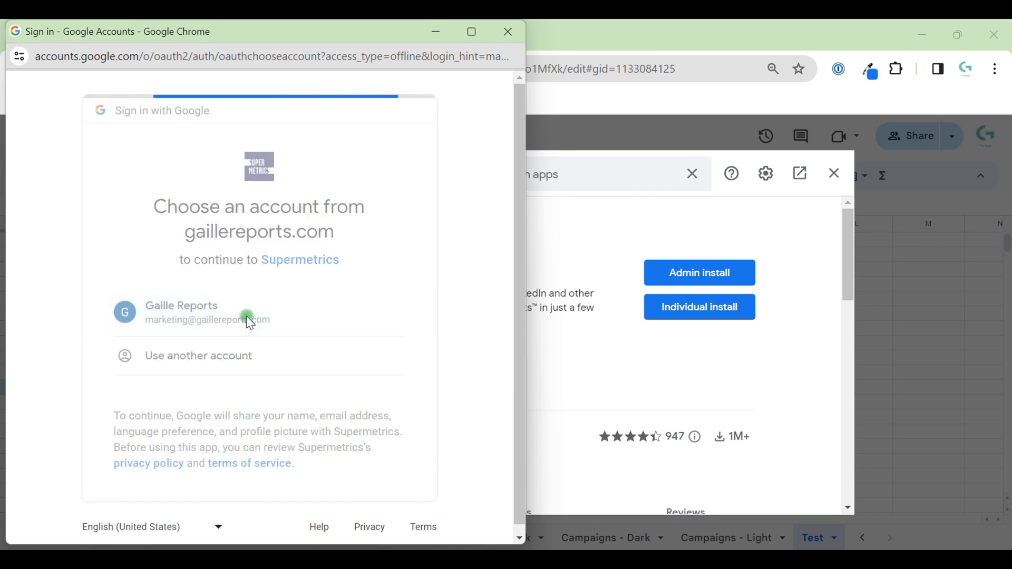
click(206, 312)
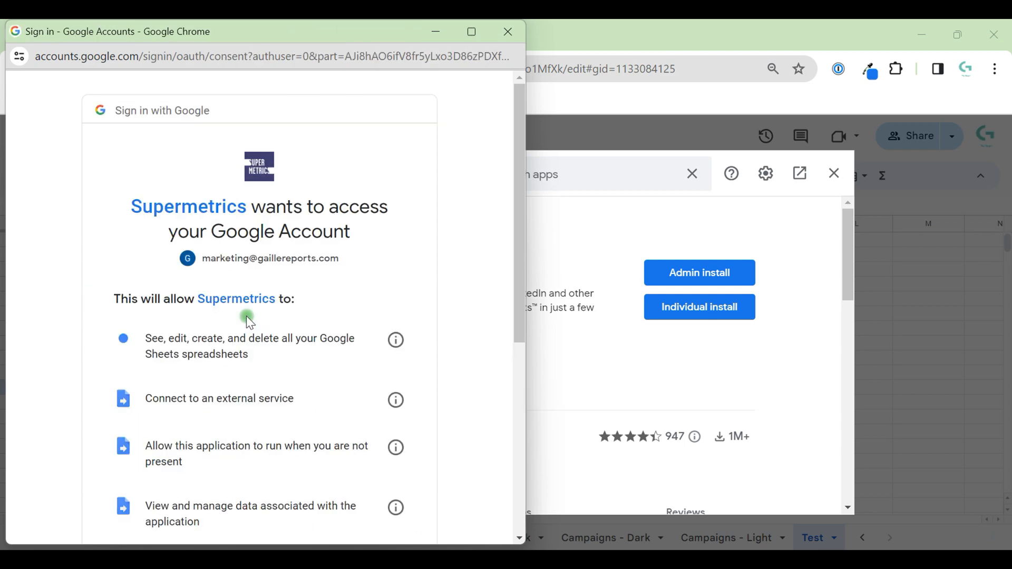
mouse_move(276, 213)
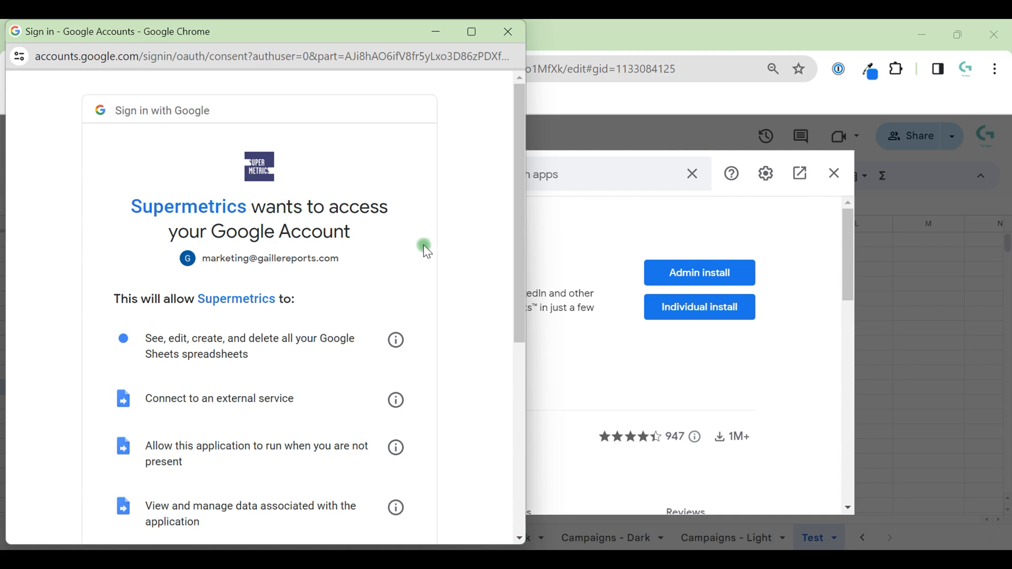
scroll(down, 3)
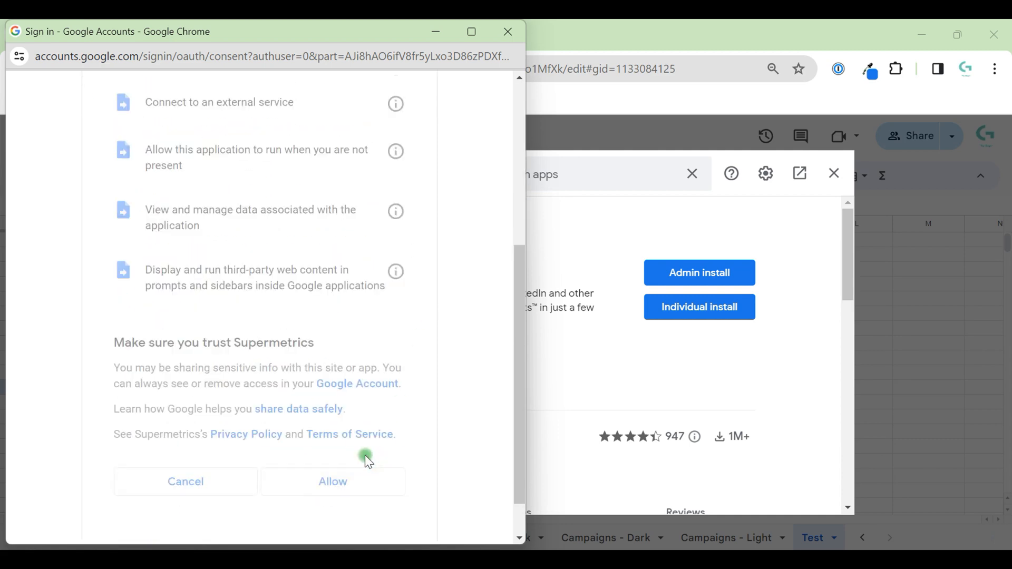
click(333, 481)
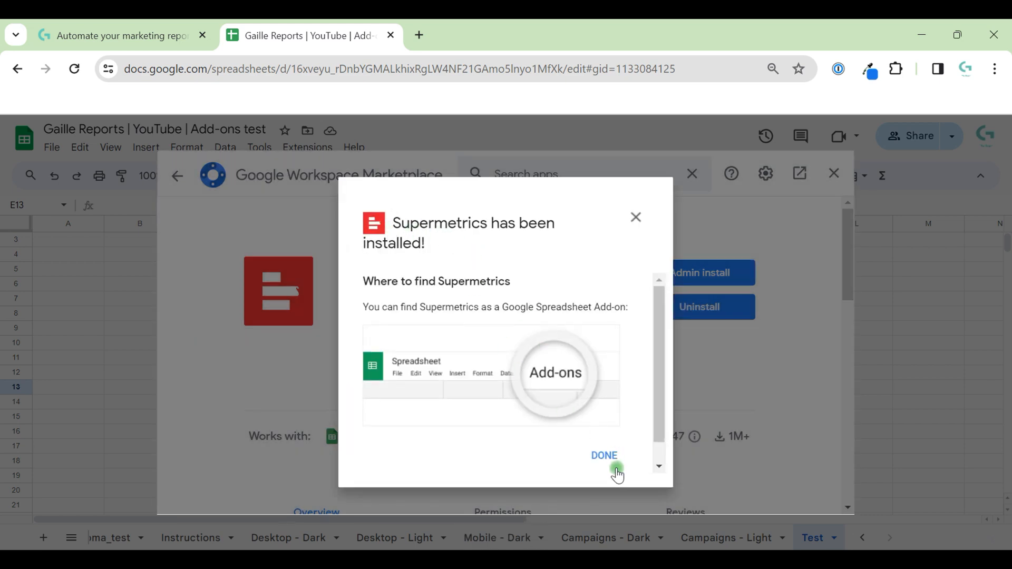
Close the Marketplace window and show the Extensions menu listing Supermetrics.
click(602, 455)
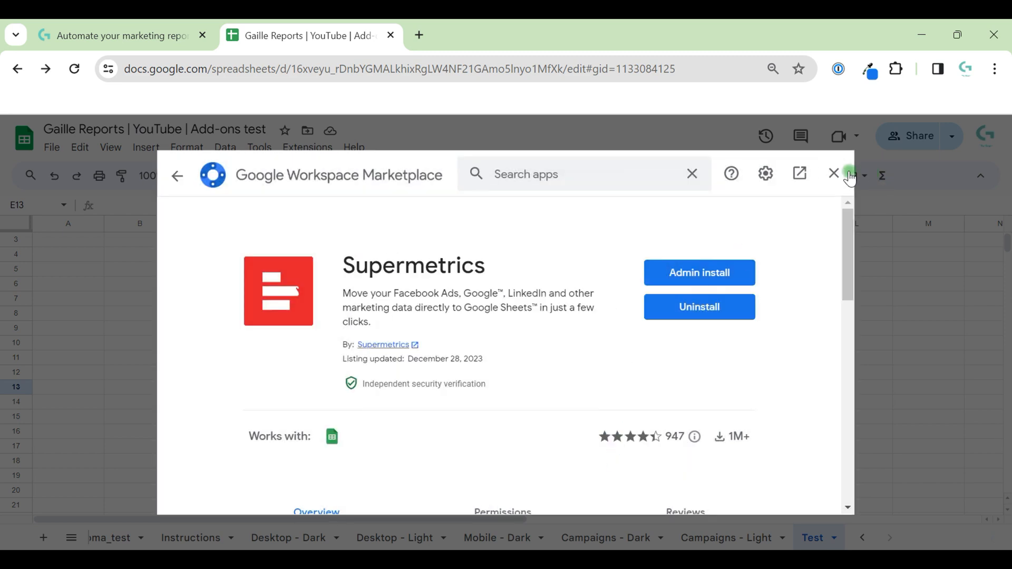
click(834, 175)
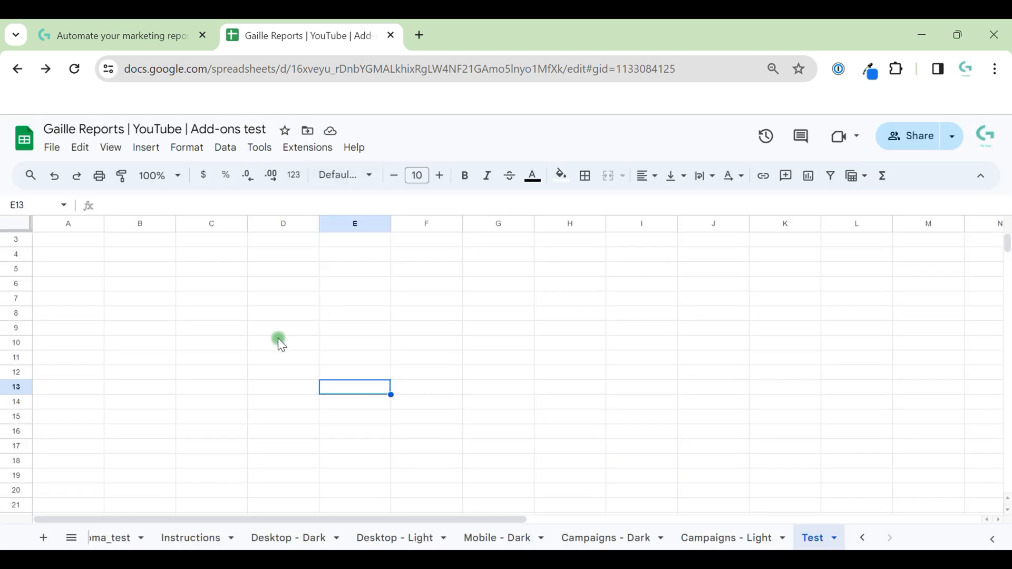
click(307, 147)
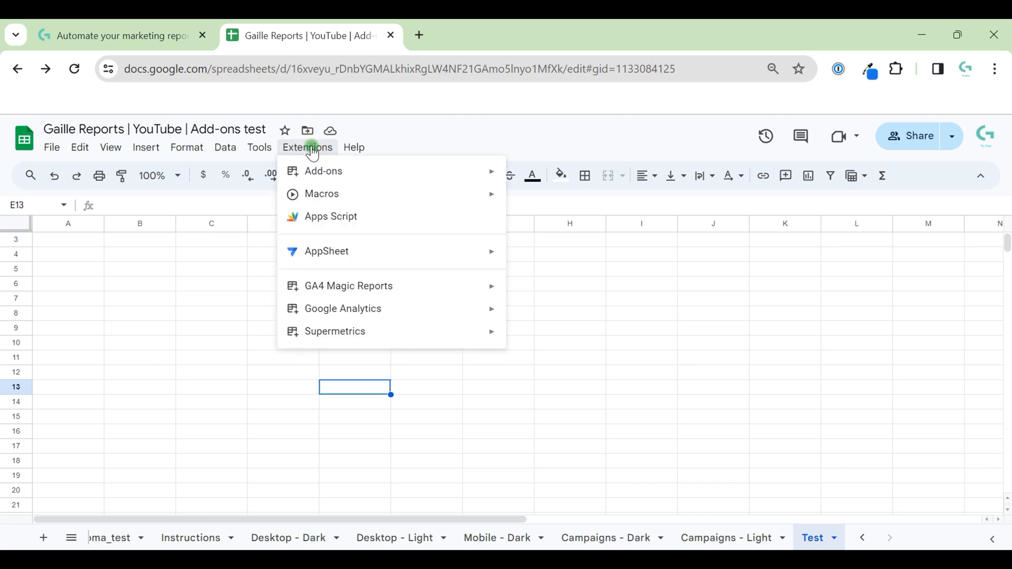
mouse_move(334, 331)
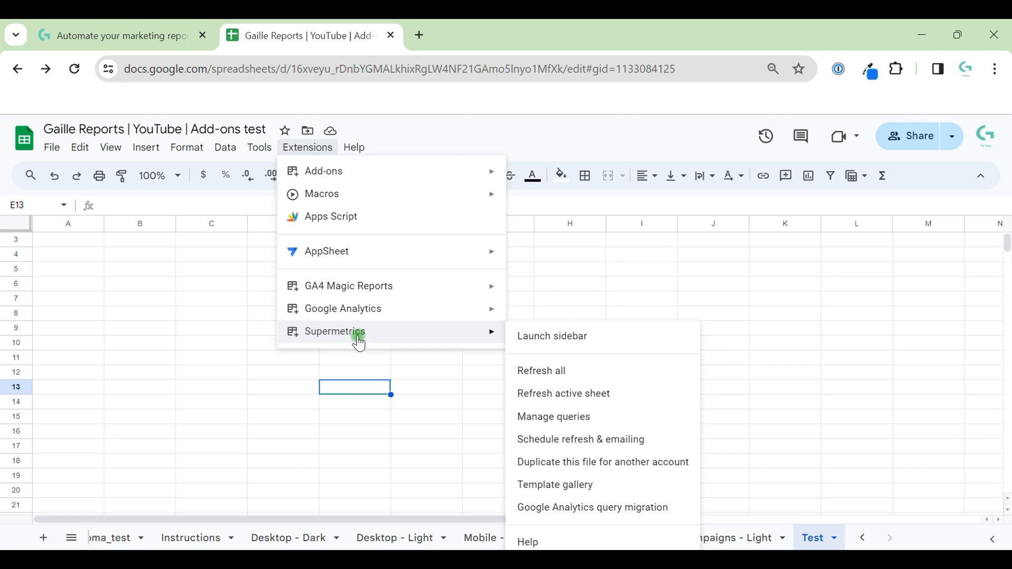
mouse_move(631, 523)
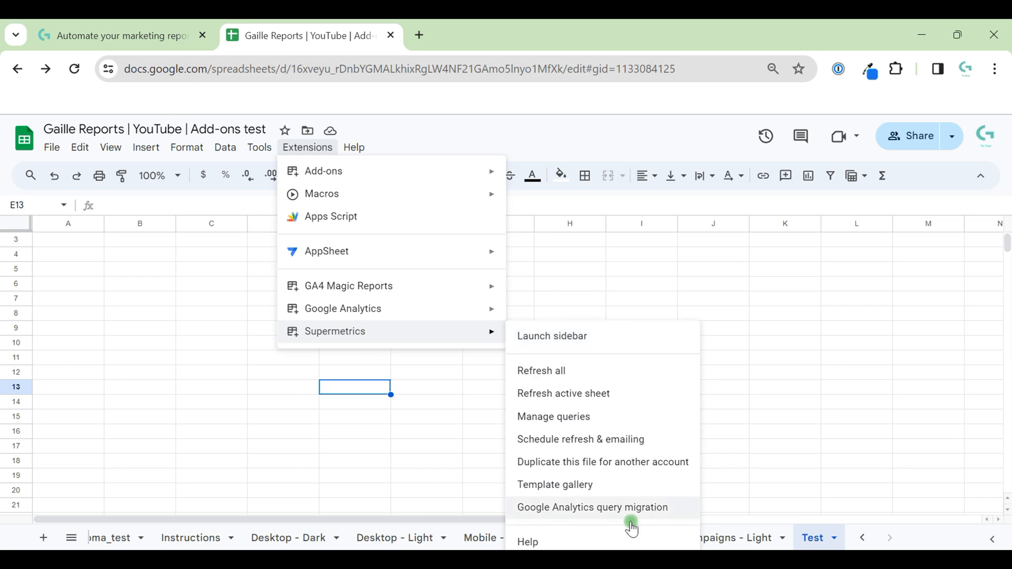
mouse_move(584, 335)
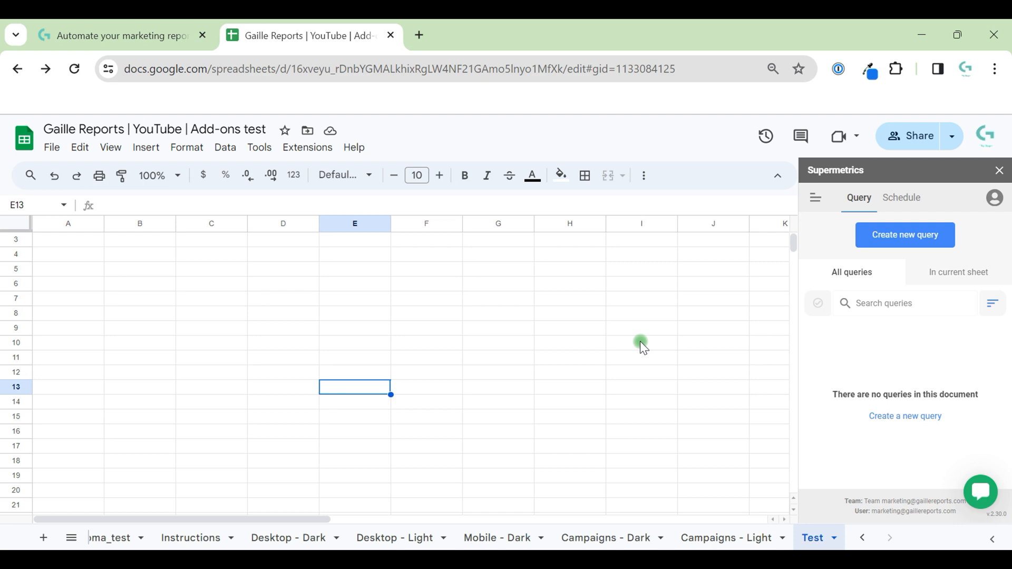
mouse_move(905, 234)
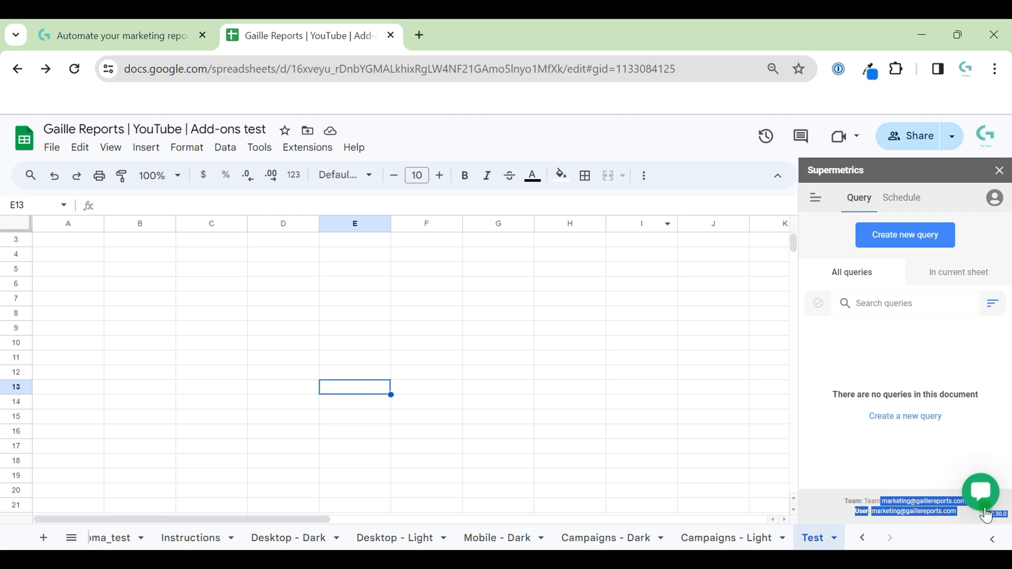
click(993, 198)
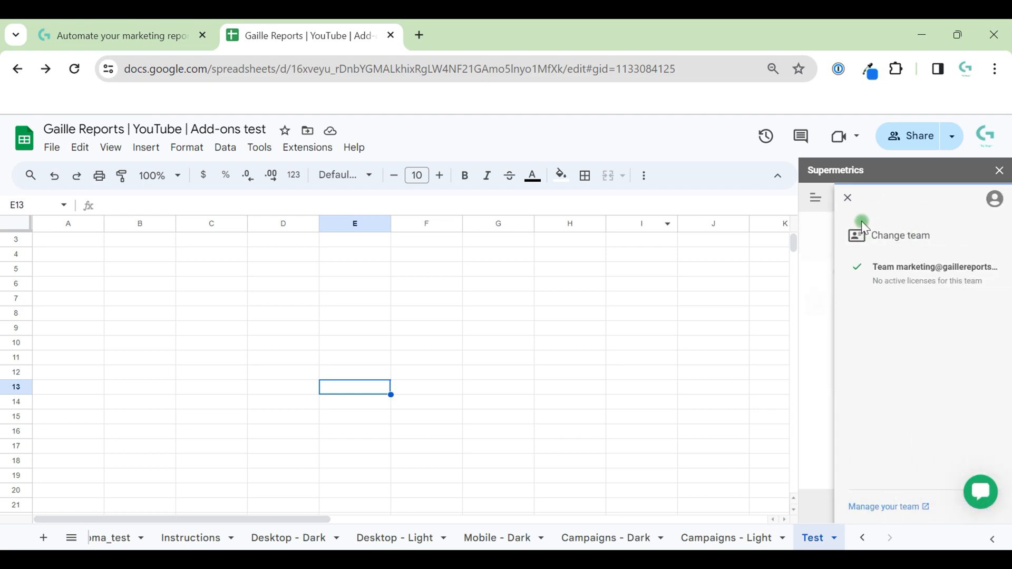
mouse_move(917, 326)
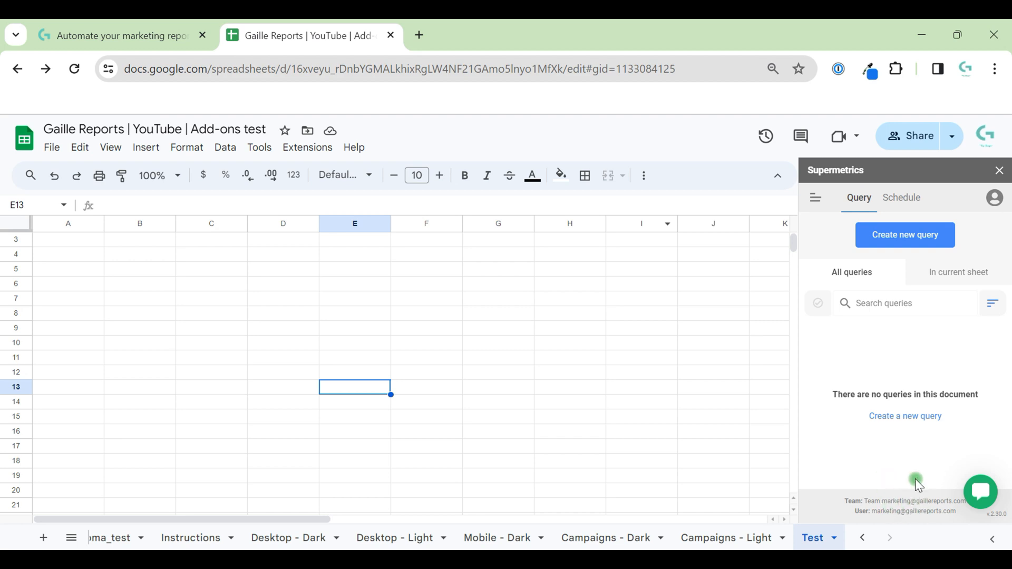
mouse_move(902, 489)
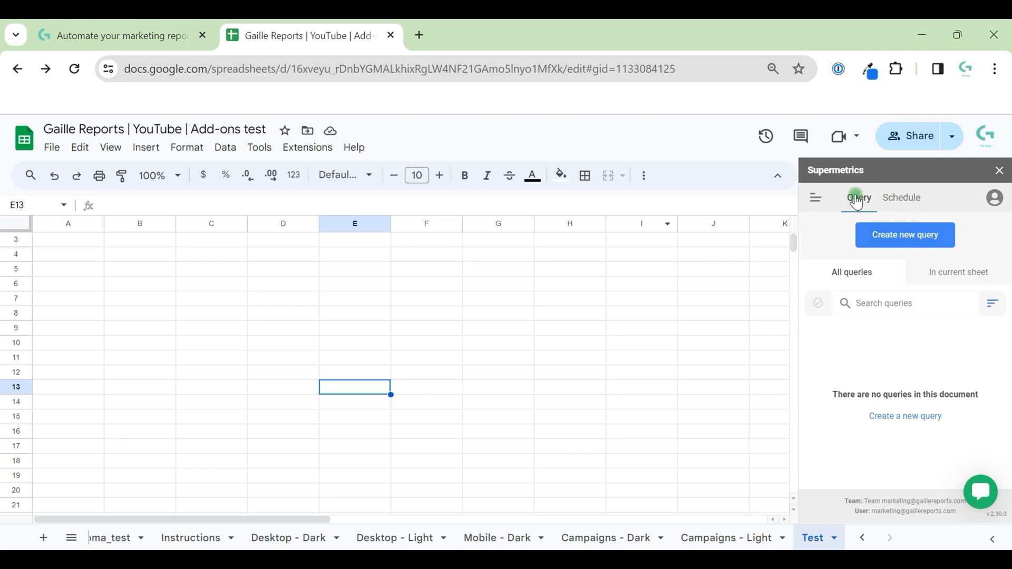
click(901, 198)
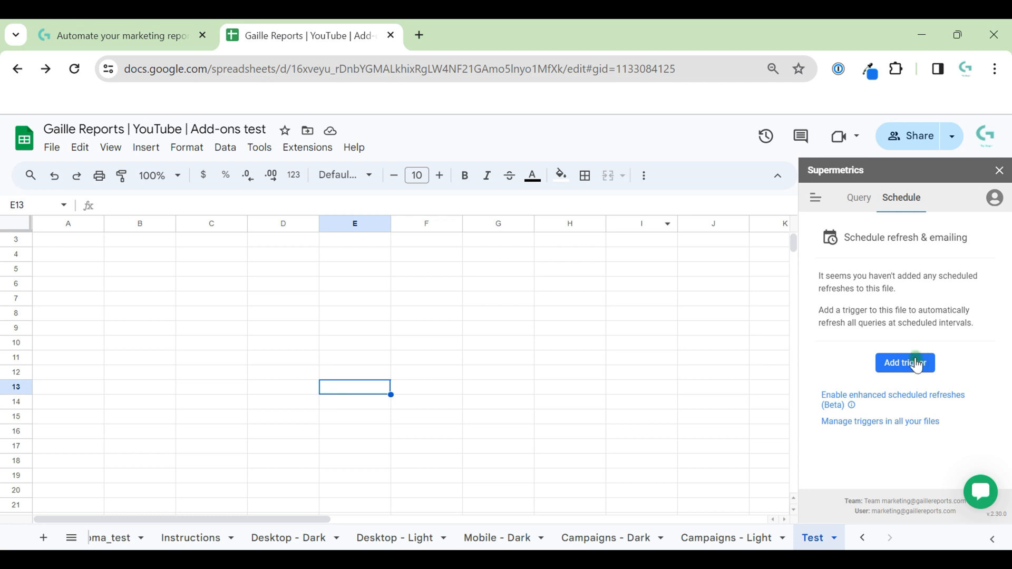
mouse_move(897, 326)
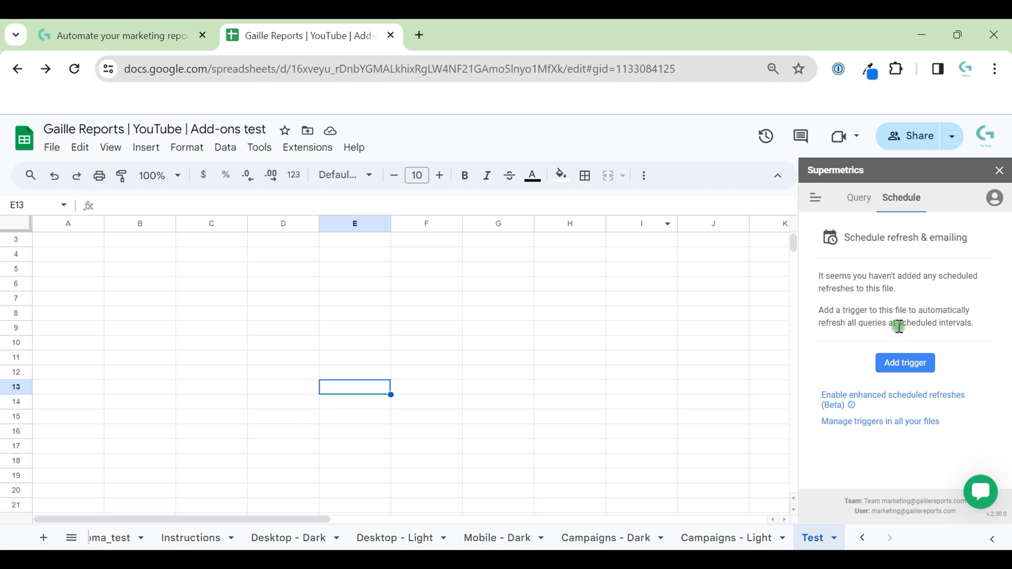
click(857, 198)
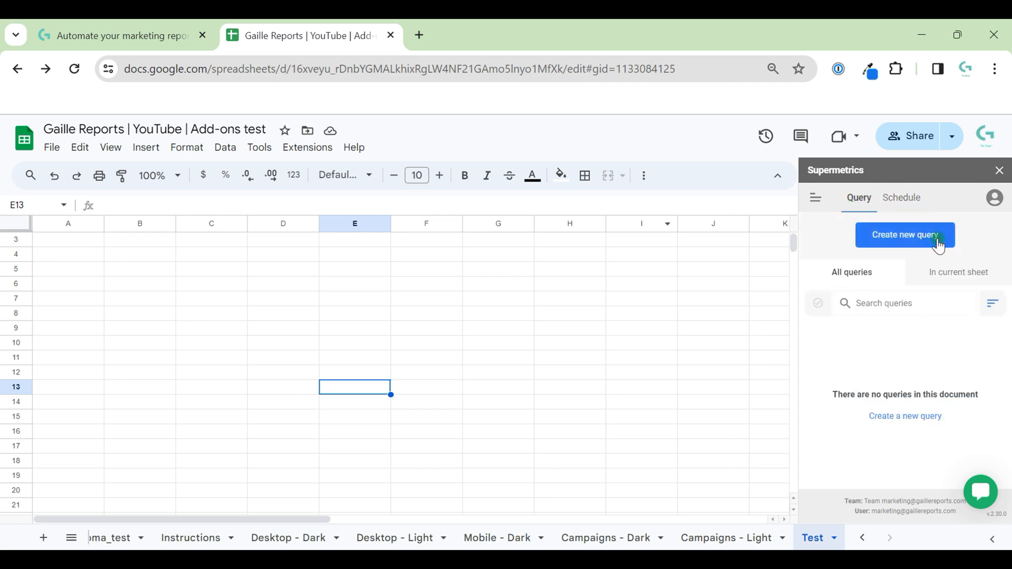
Create a new Supermetrics query, search data sources for 'gao', and choose Google Analytics 4.
click(904, 234)
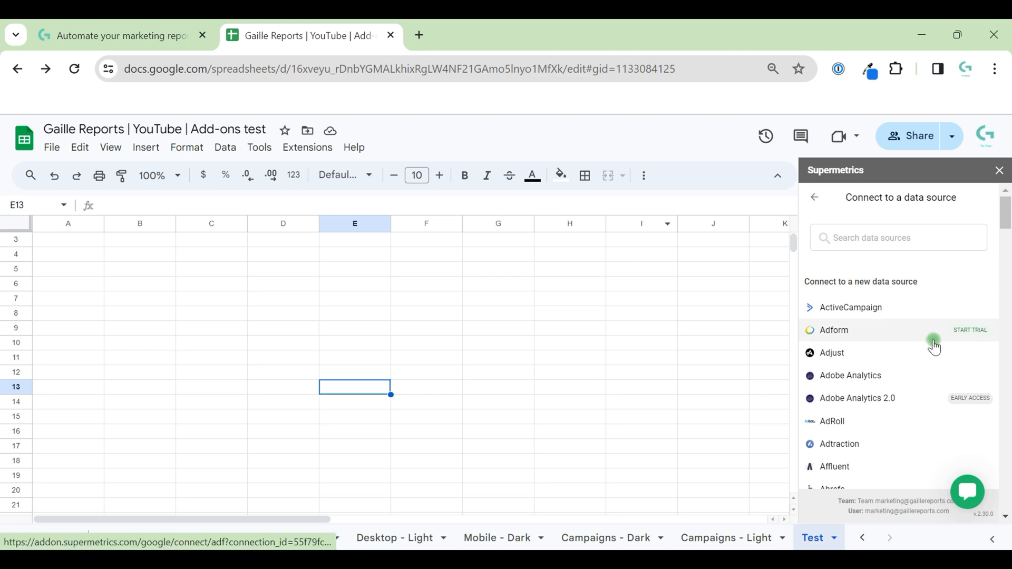
scroll(down, 3)
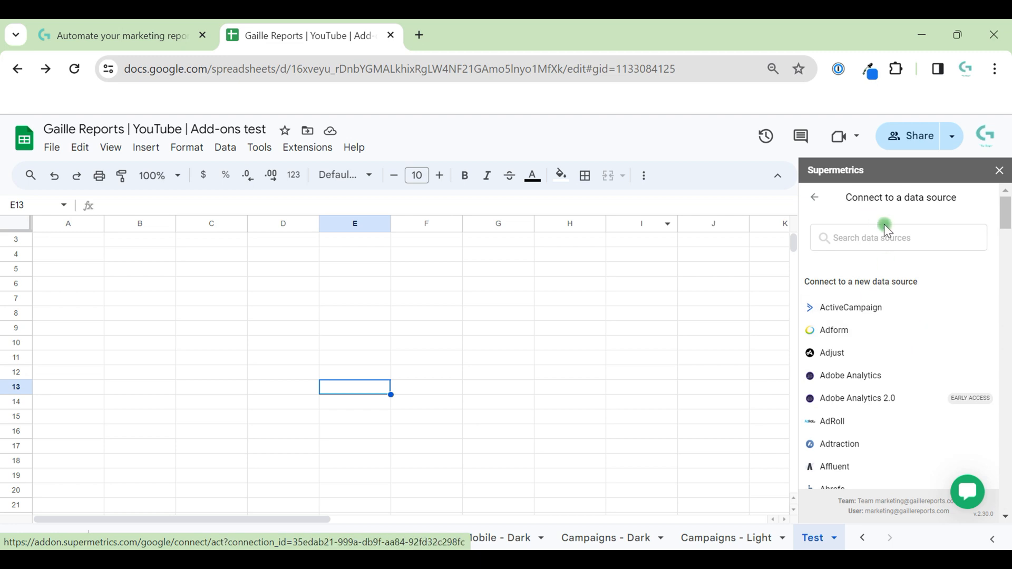
text(ga)
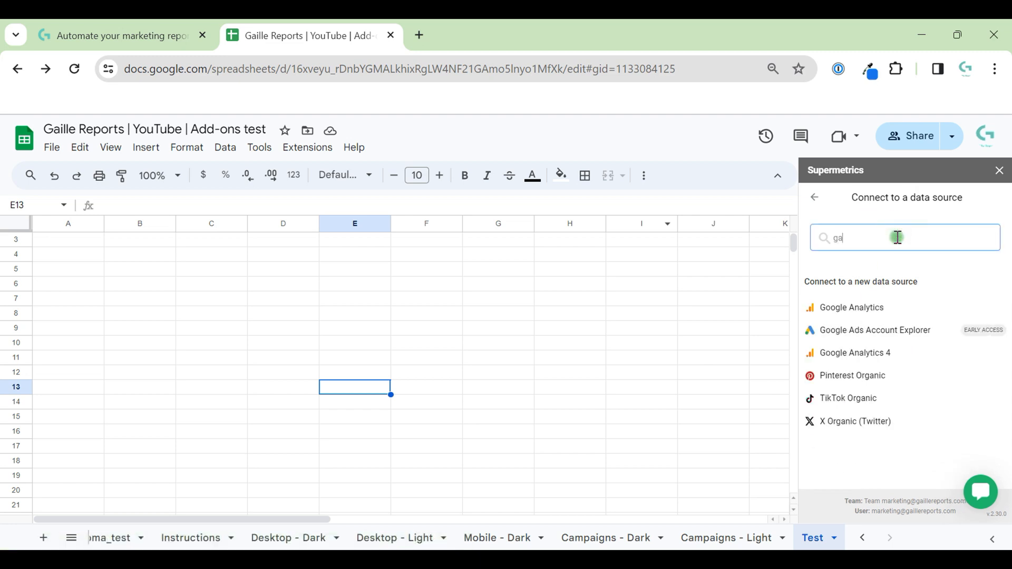
text(o)
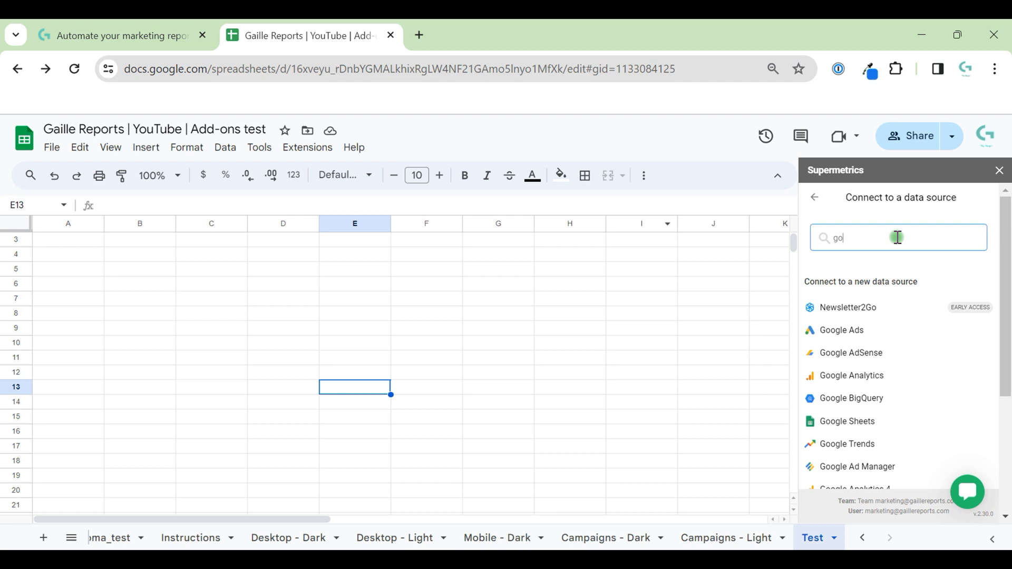
mouse_move(882, 370)
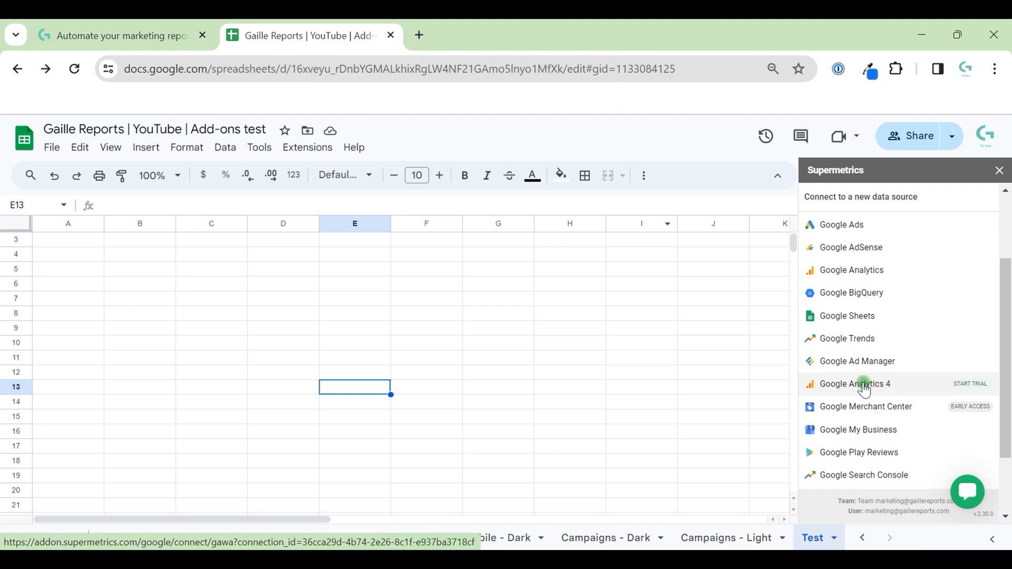
click(854, 383)
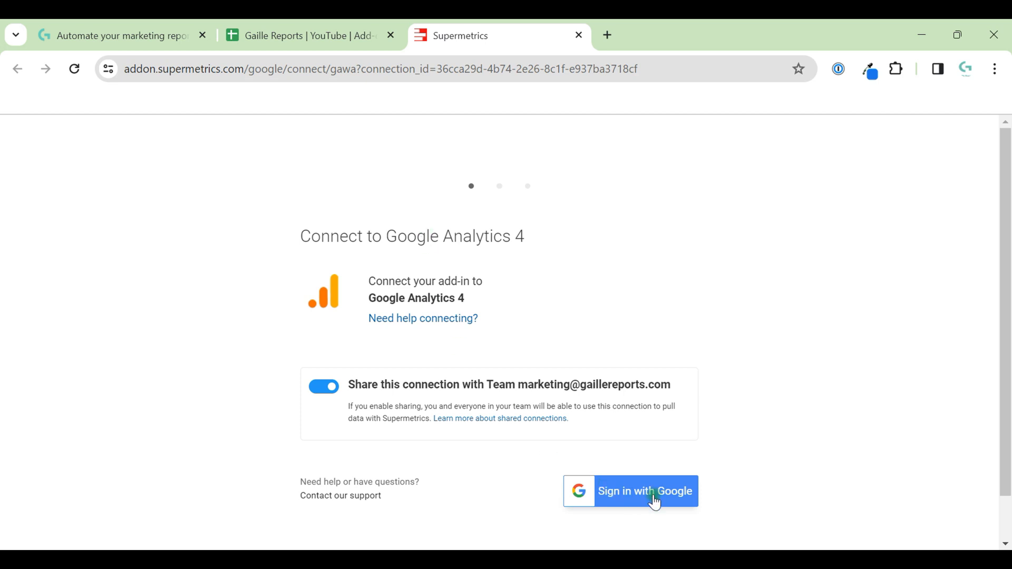
Sign in to Google with the company marketing account for the Analytics connection.
click(644, 492)
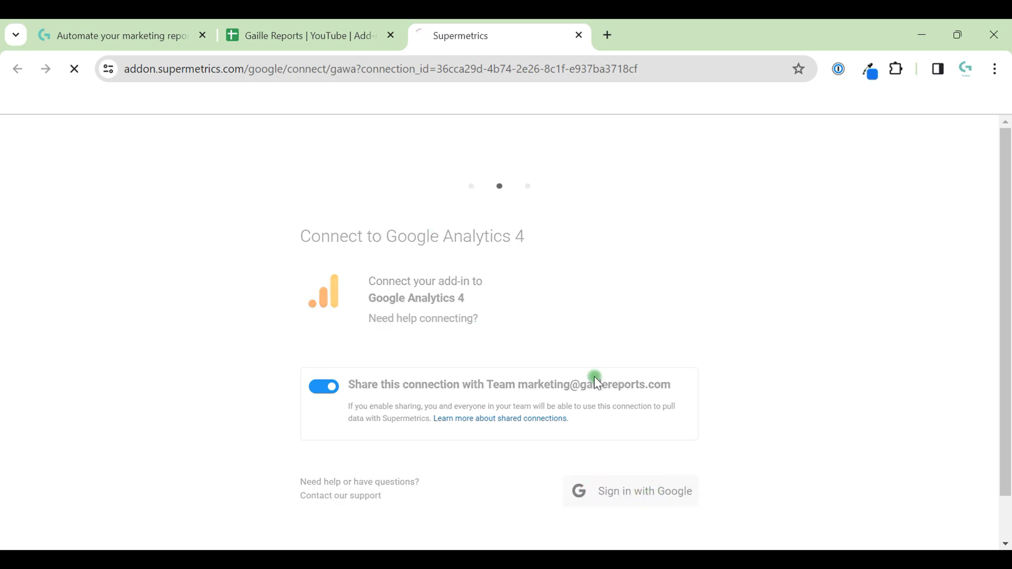
click(643, 490)
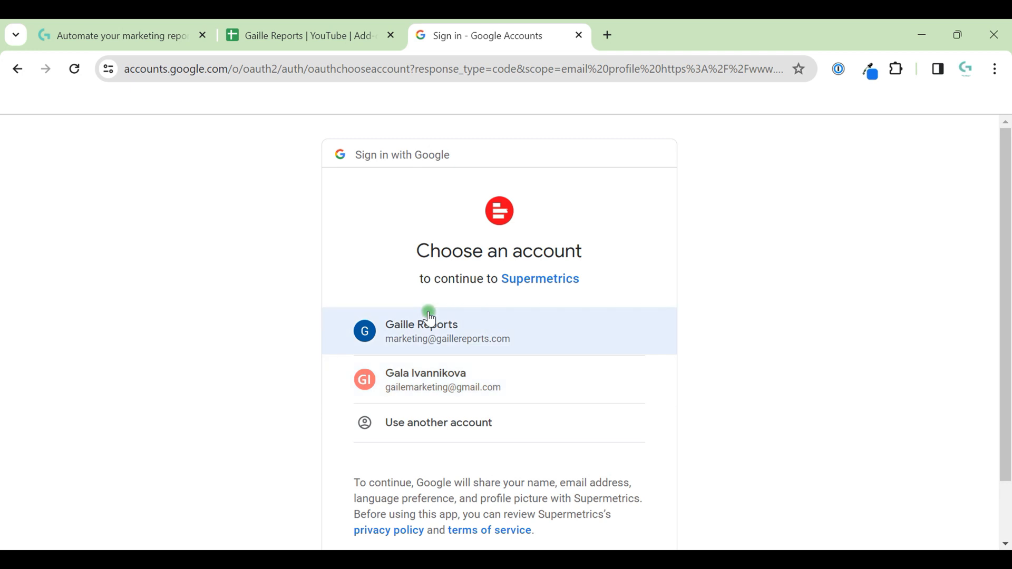
click(447, 331)
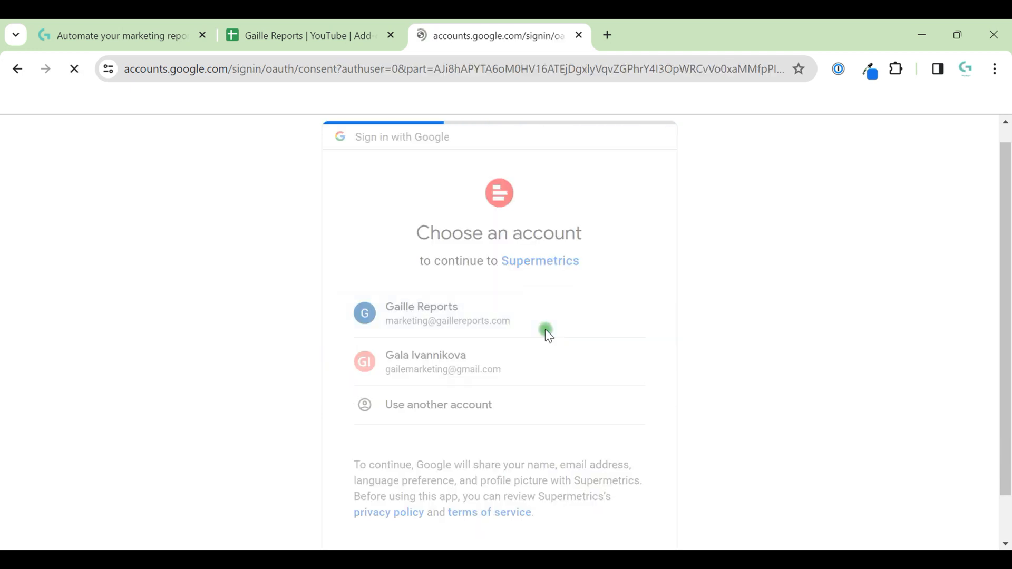
click(447, 312)
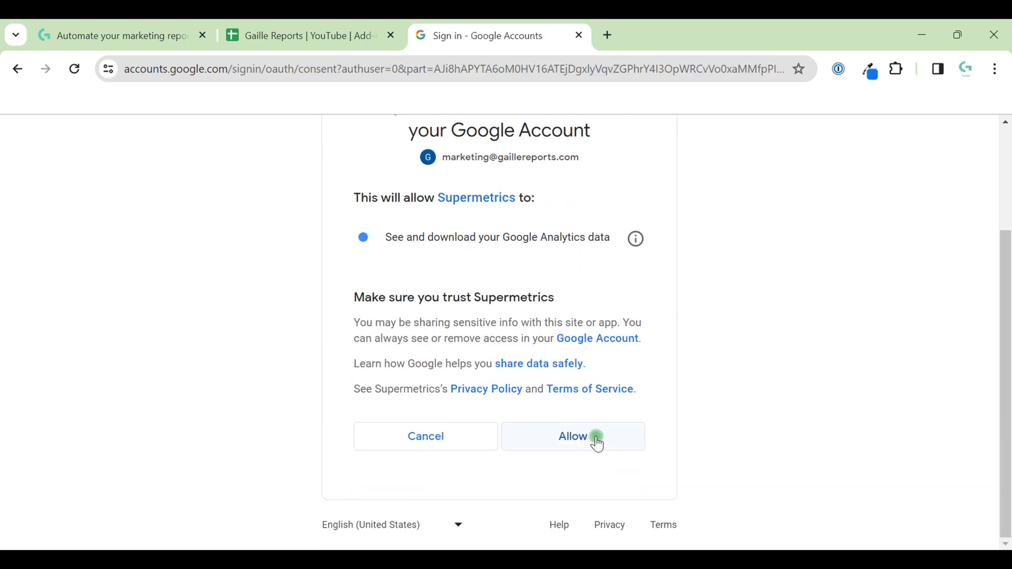
Approve Supermetrics reading Google Analytics data and return to the Sheets tab.
click(572, 437)
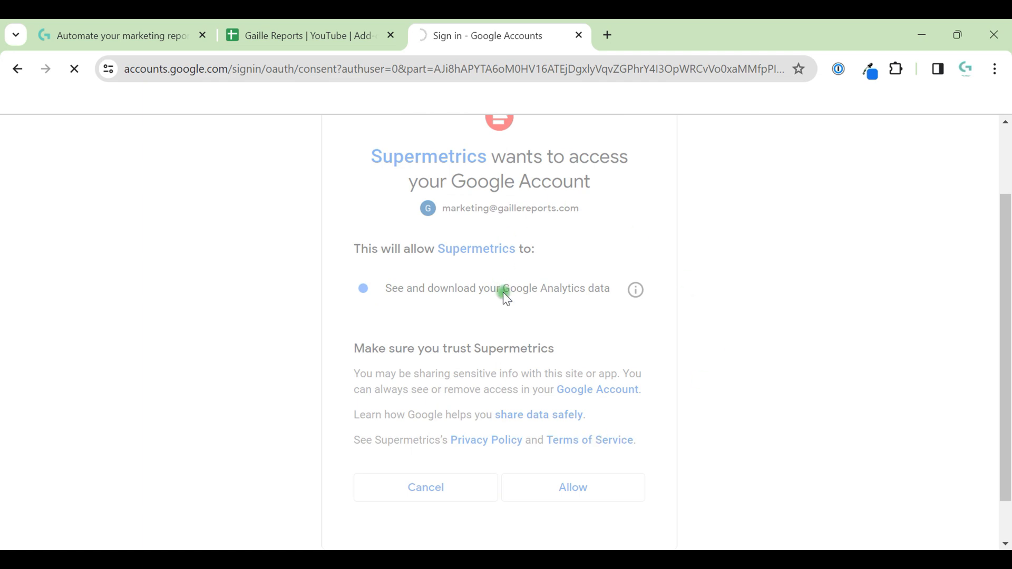
click(572, 487)
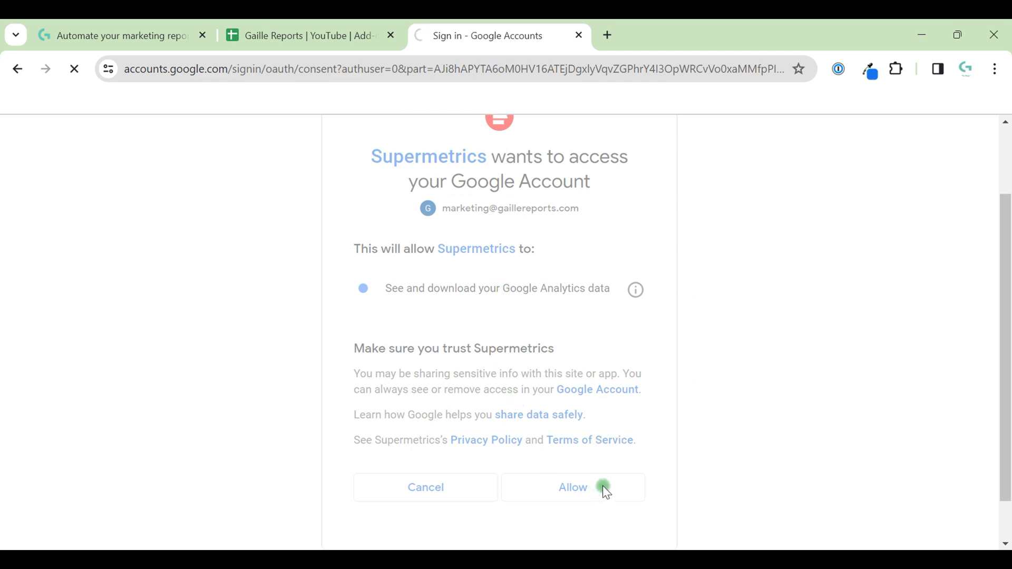
click(572, 487)
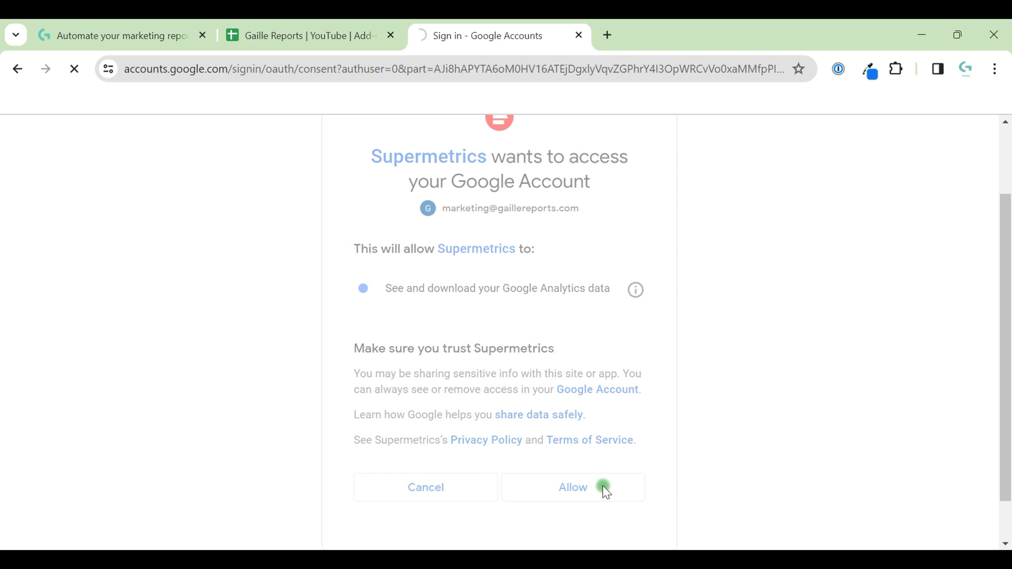
click(571, 487)
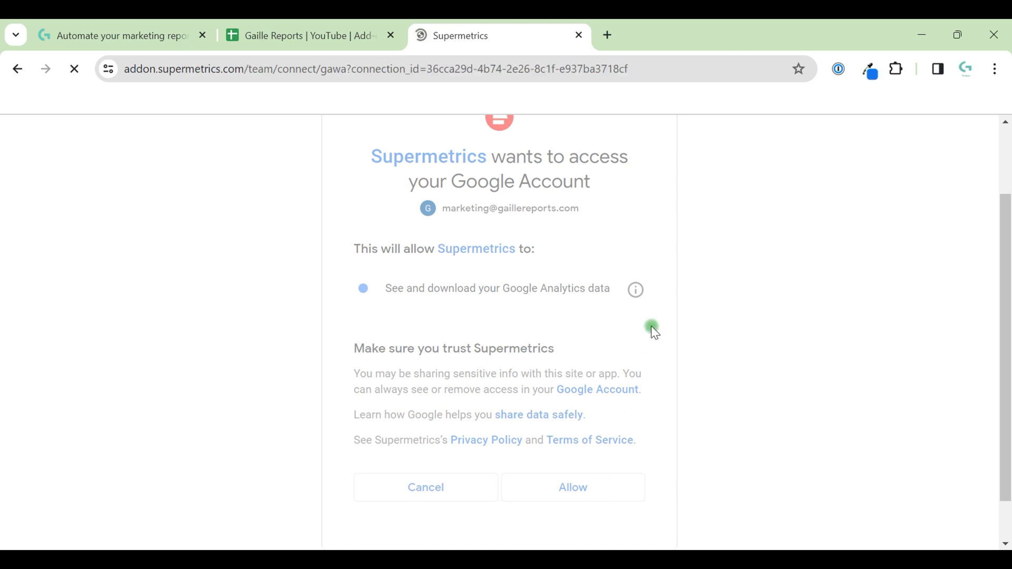
click(572, 487)
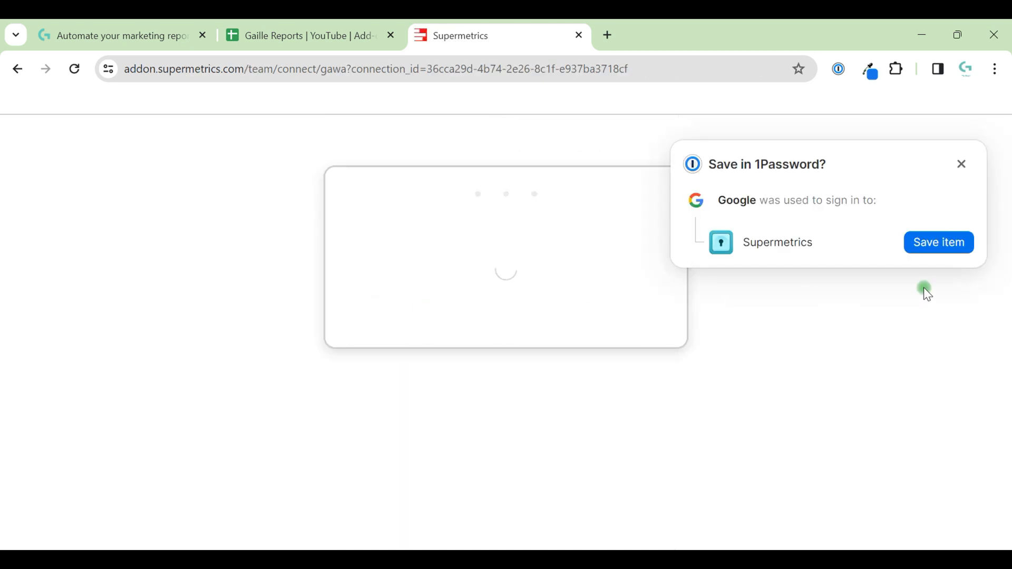
click(577, 35)
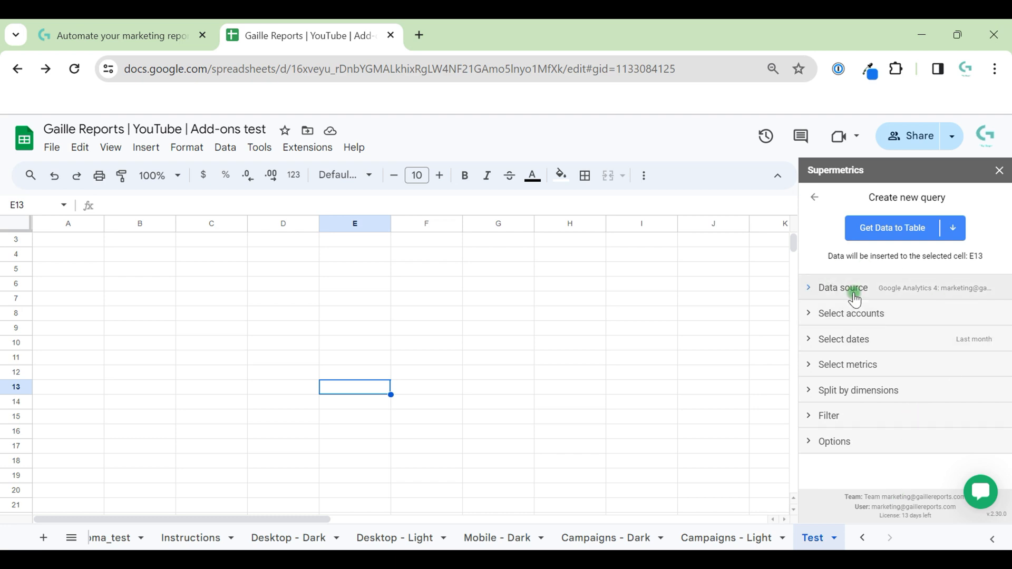
Select the existing Google Analytics 4 connection and the gaillereports.com - GA4 account.
click(842, 287)
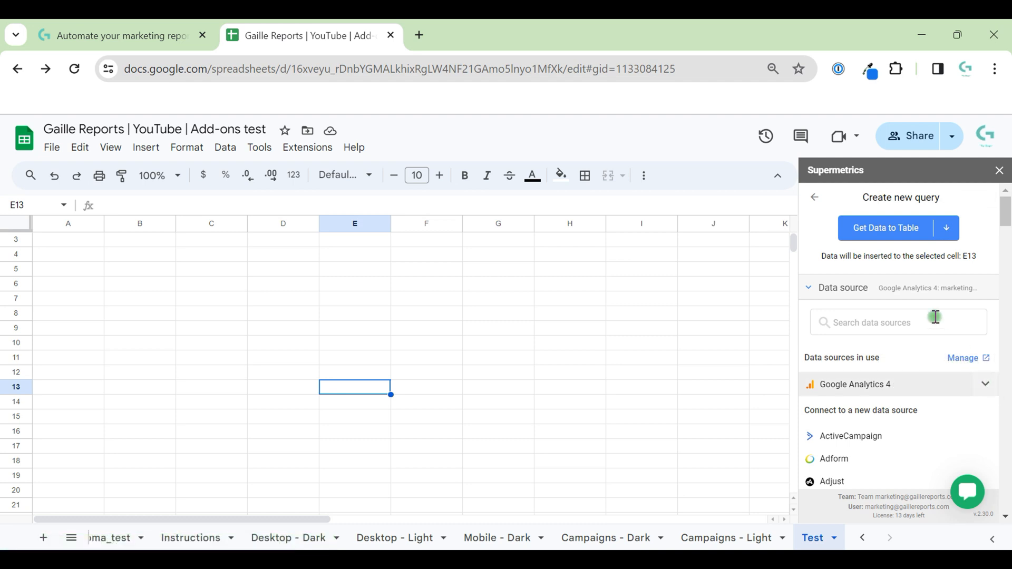
scroll(down, 3)
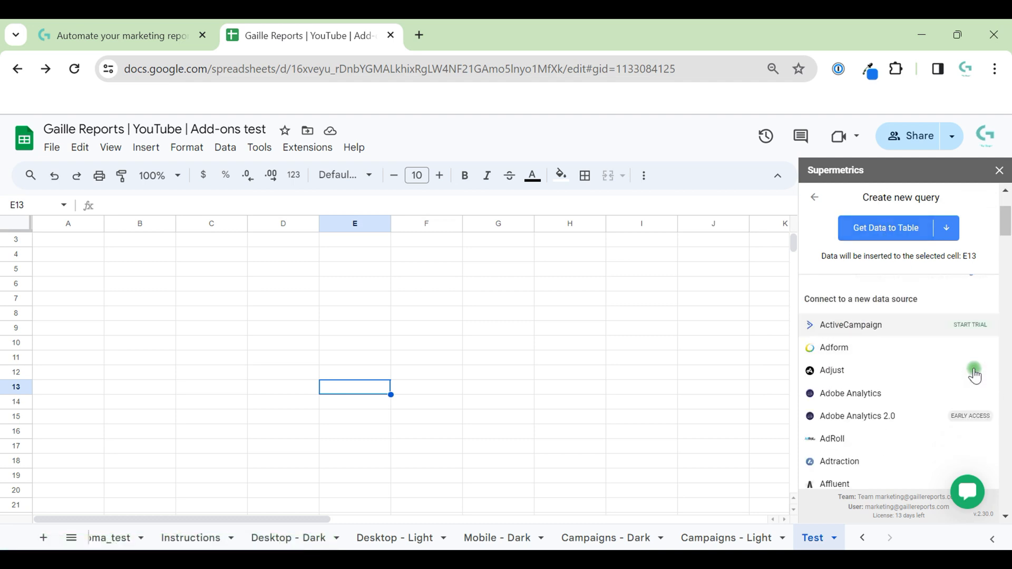
click(983, 383)
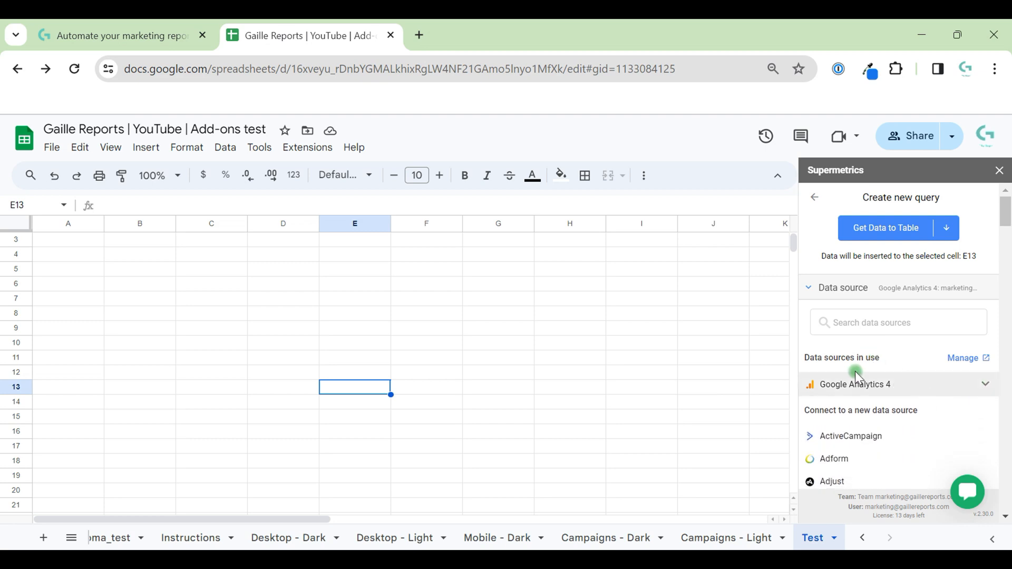
click(854, 385)
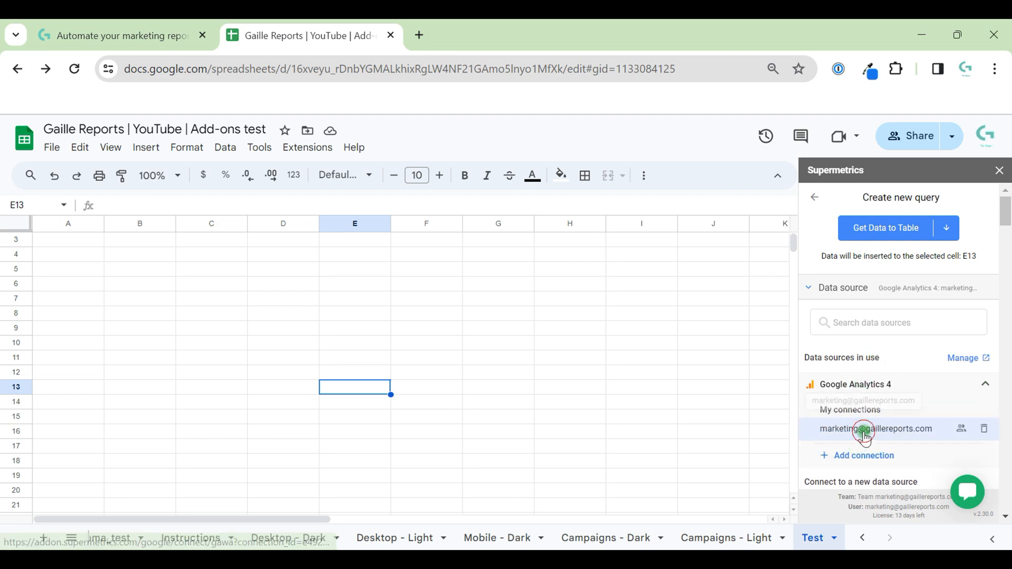
click(876, 428)
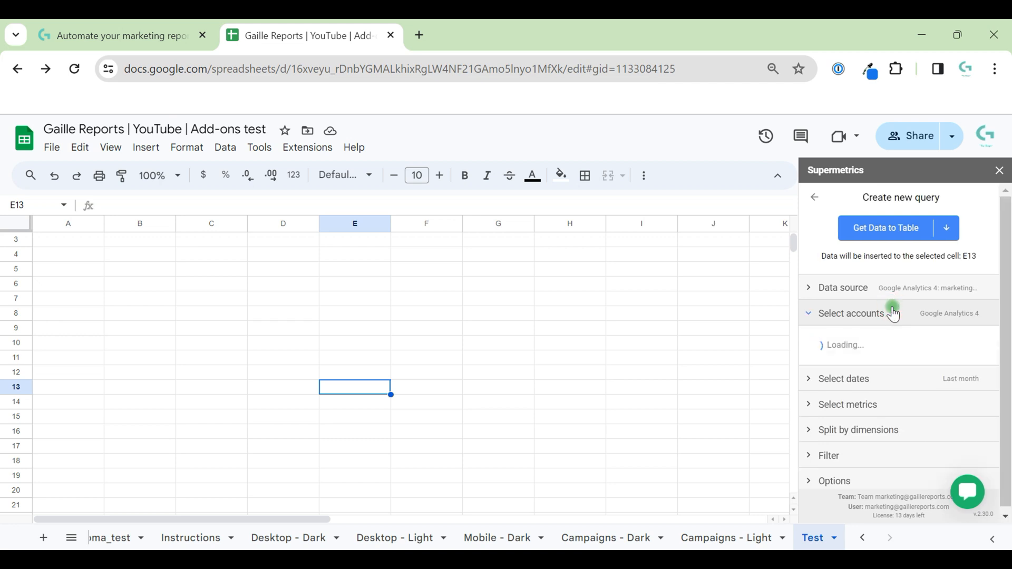
click(850, 313)
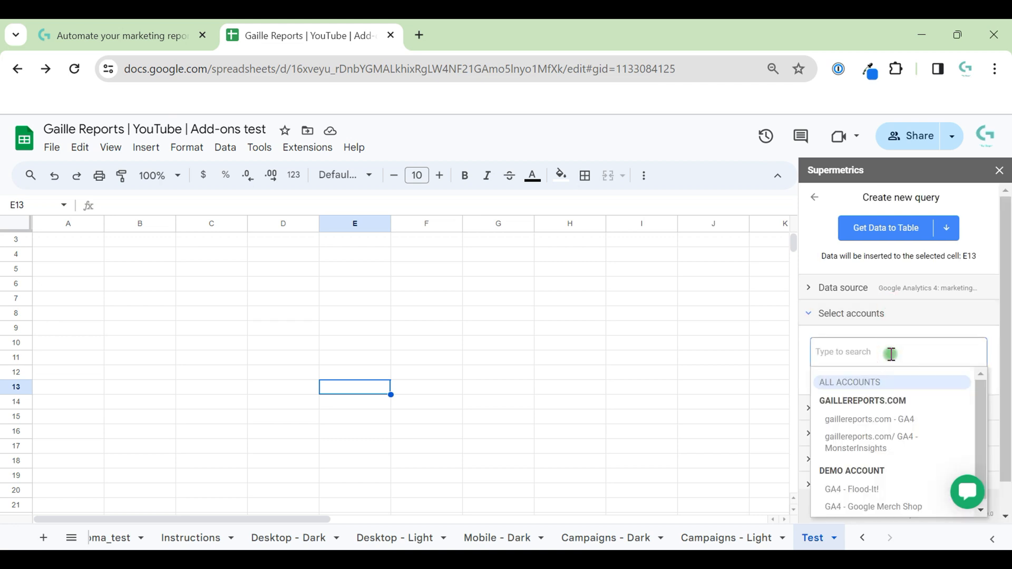
click(868, 419)
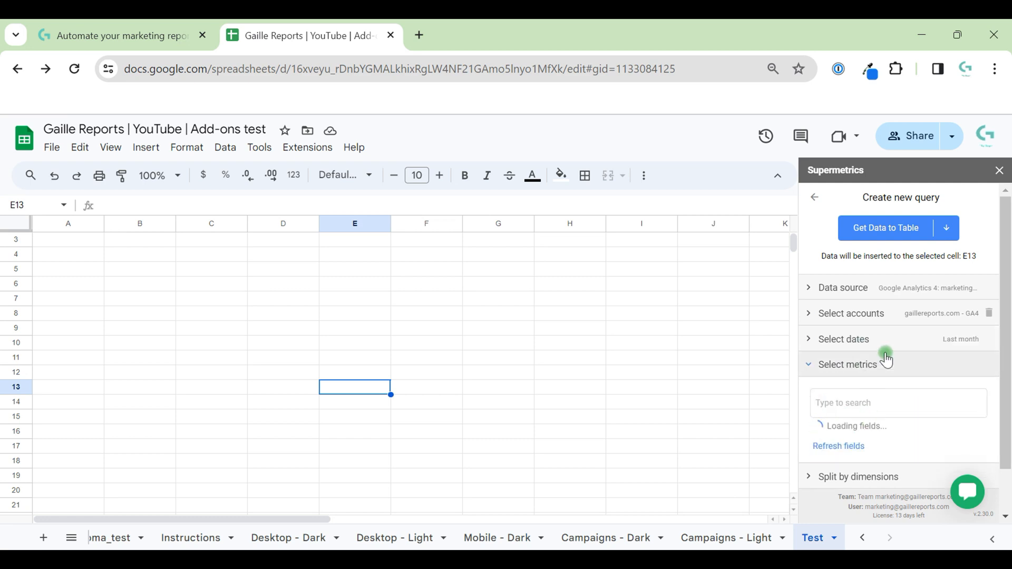
Keep last month's date range, add Active users, split rows by Date, and expand Options.
click(843, 338)
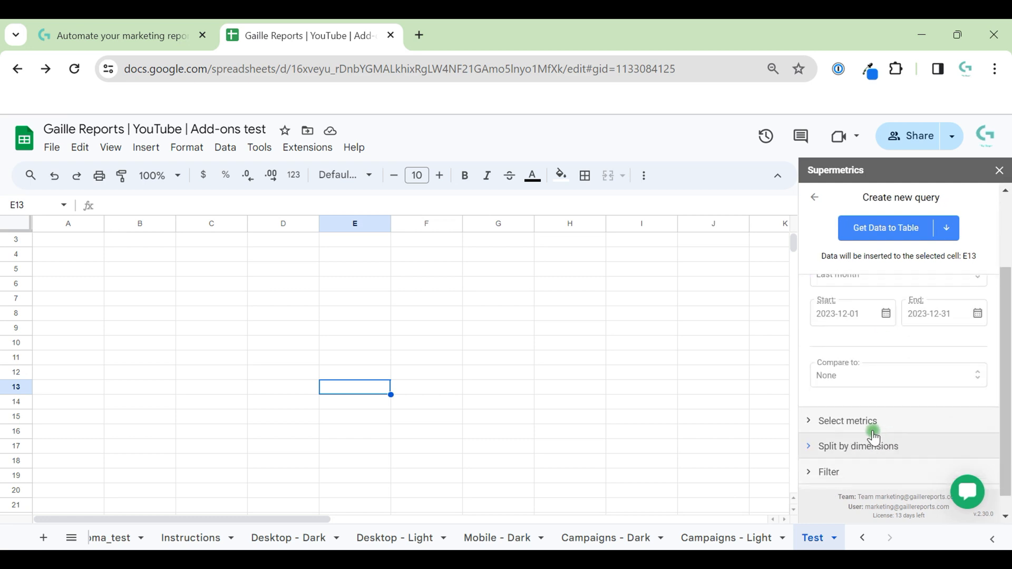
click(846, 420)
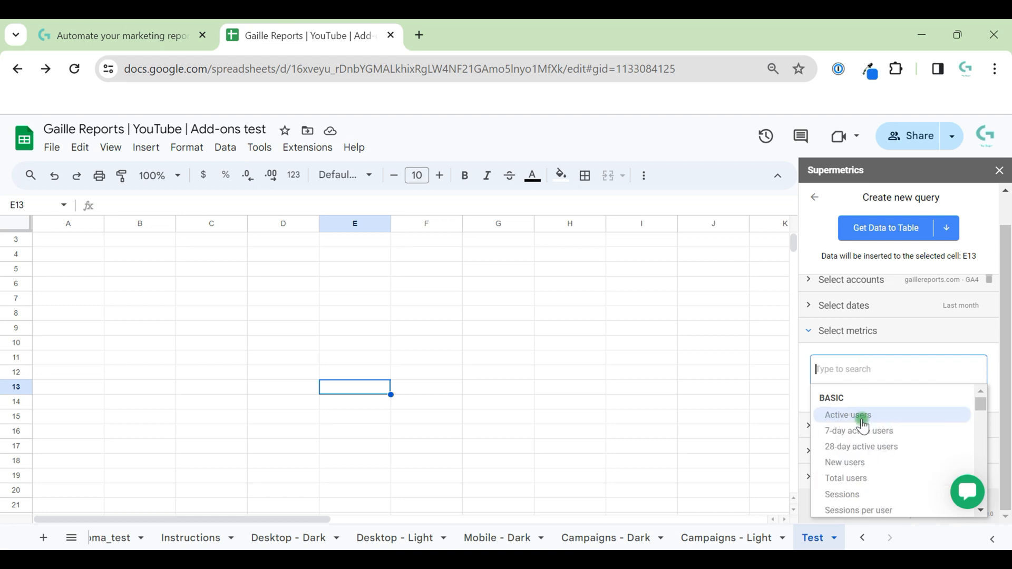
click(847, 415)
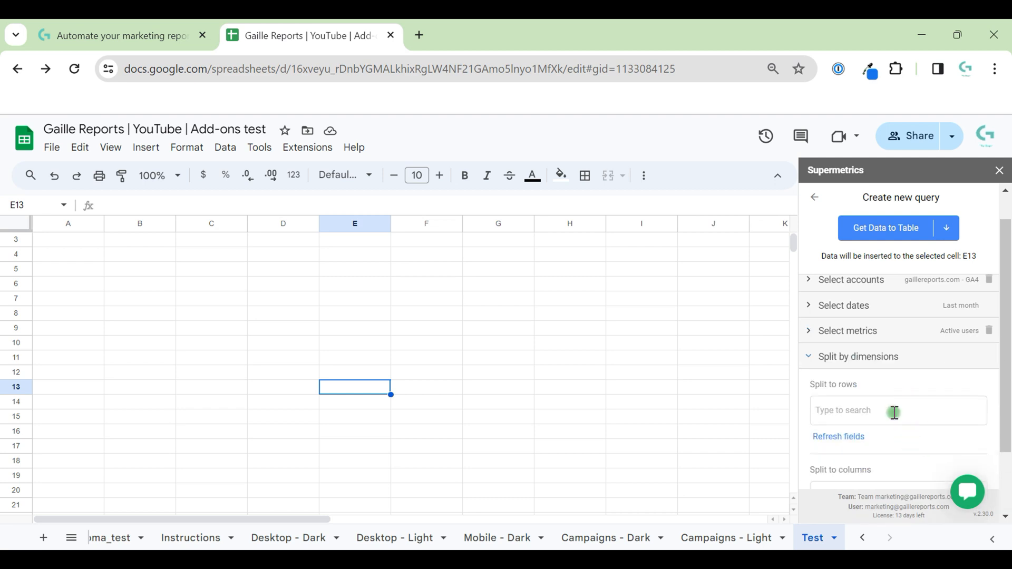
text(d)
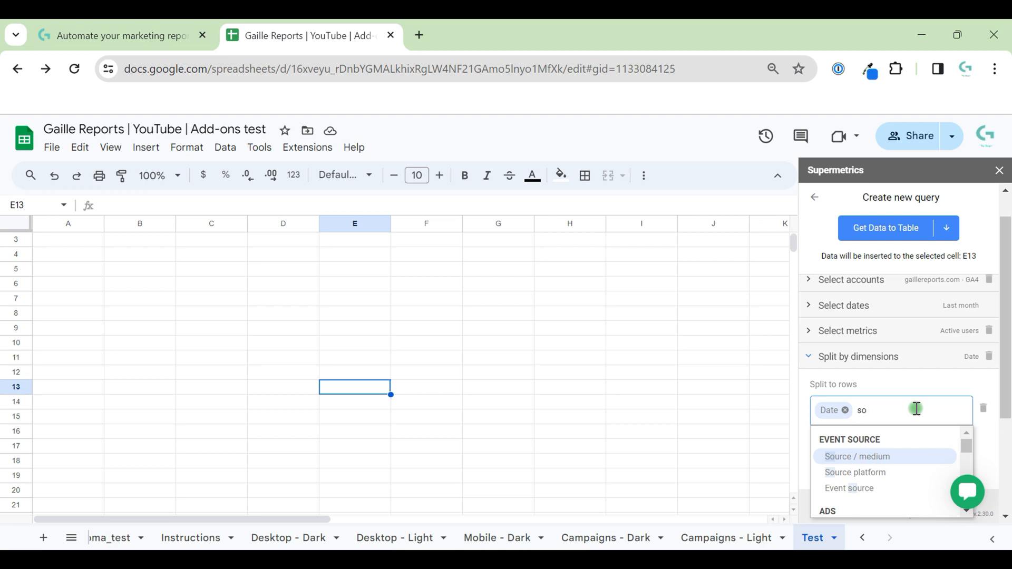
click(890, 409)
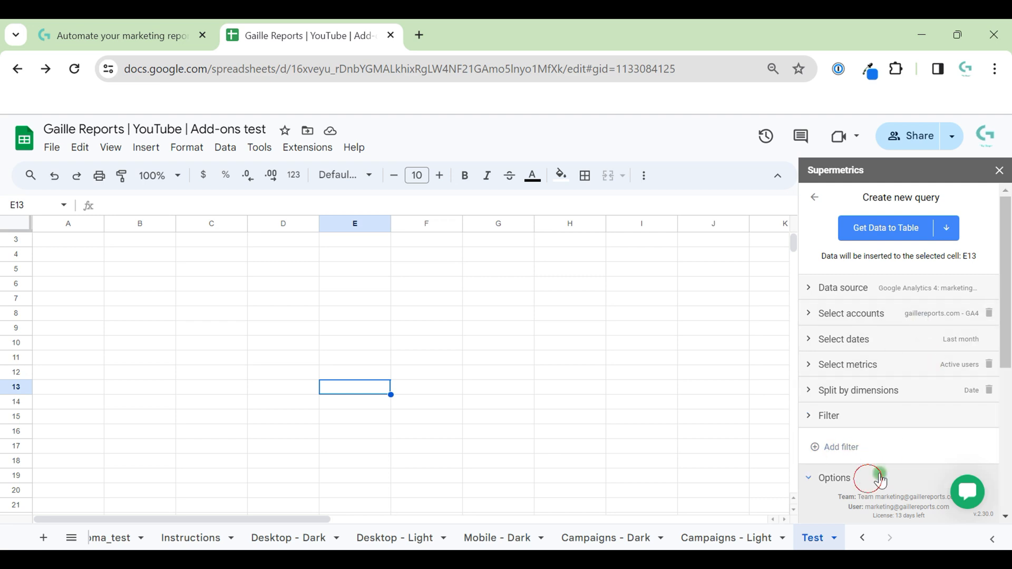
click(833, 477)
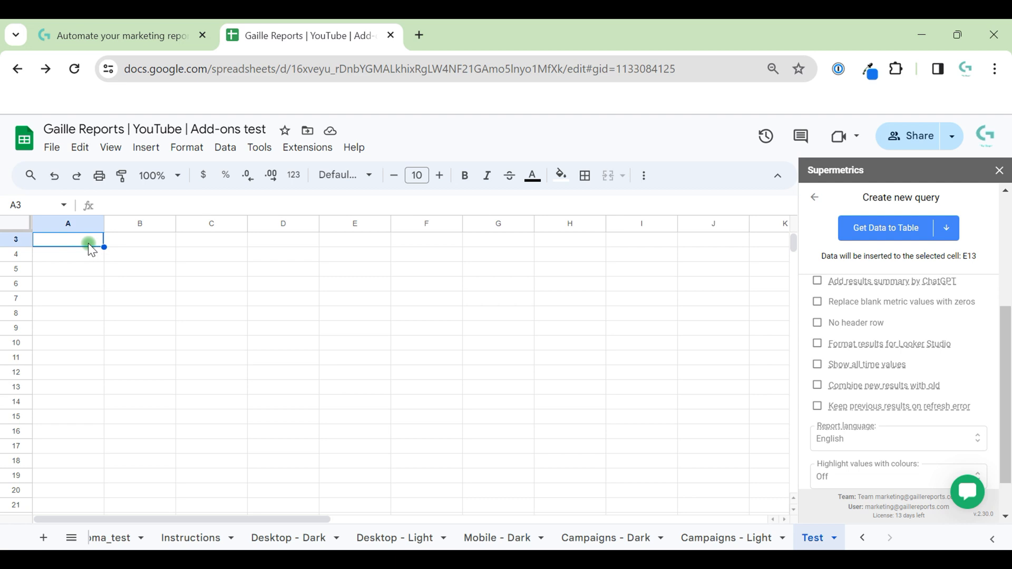
Select cell A3 and run Get Data to Table to insert the results.
click(67, 239)
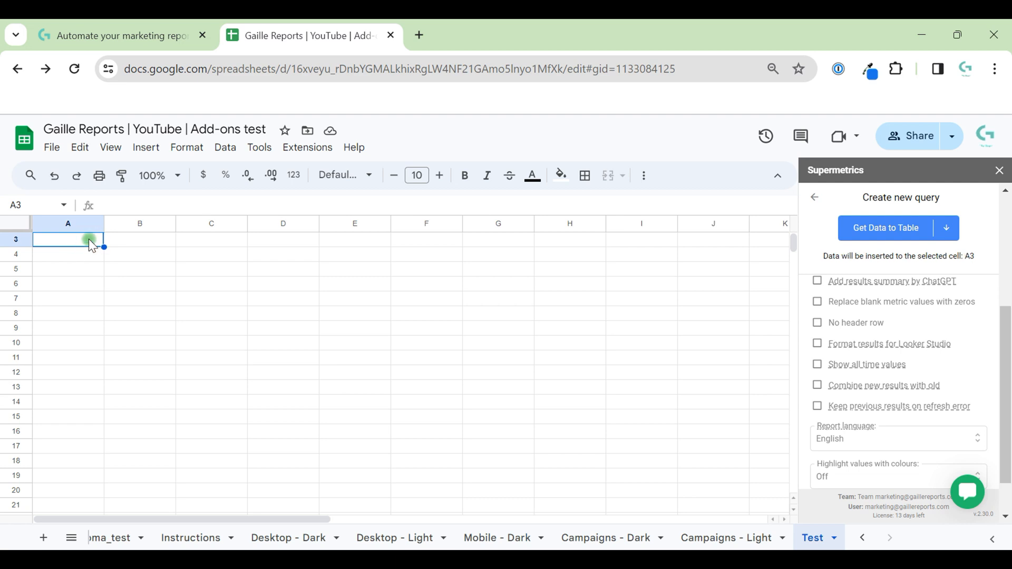
click(885, 228)
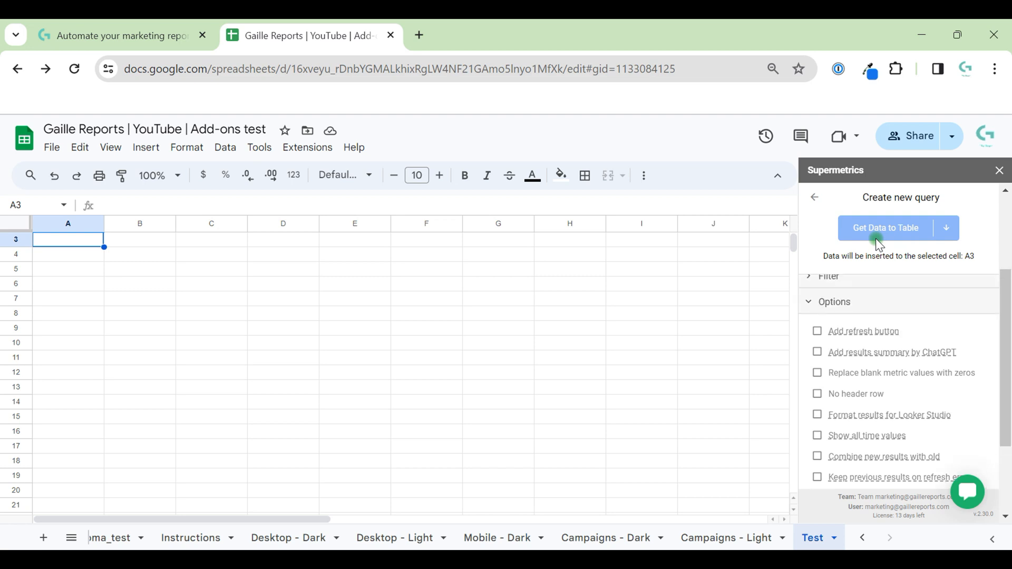
click(885, 227)
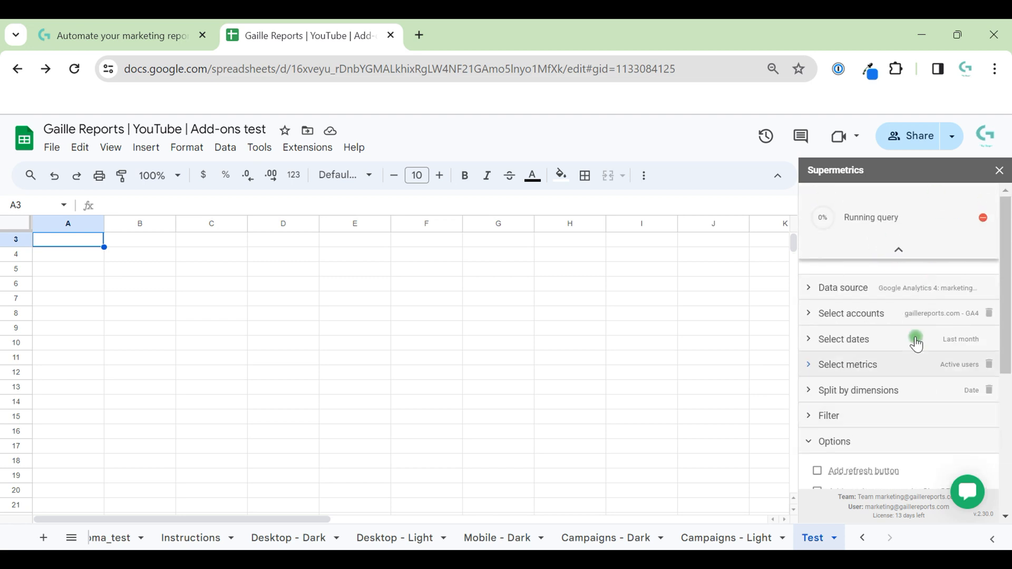